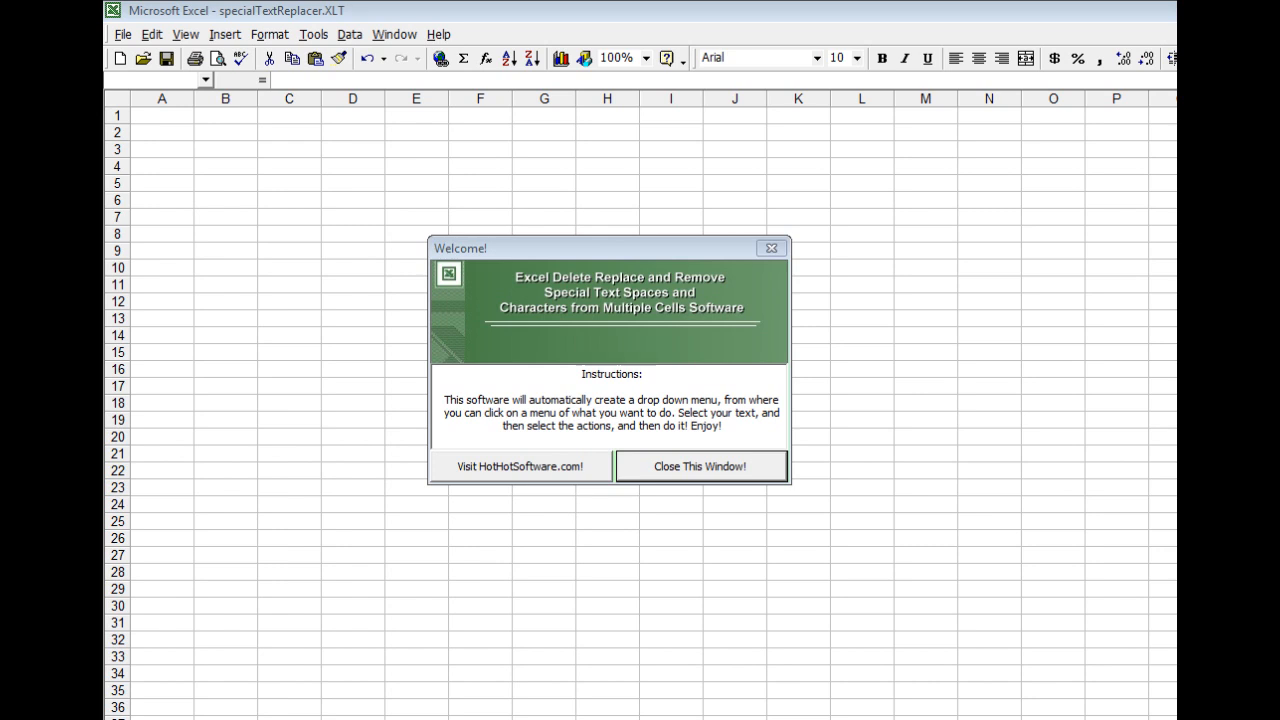
pyautogui.moveTo(588, 290)
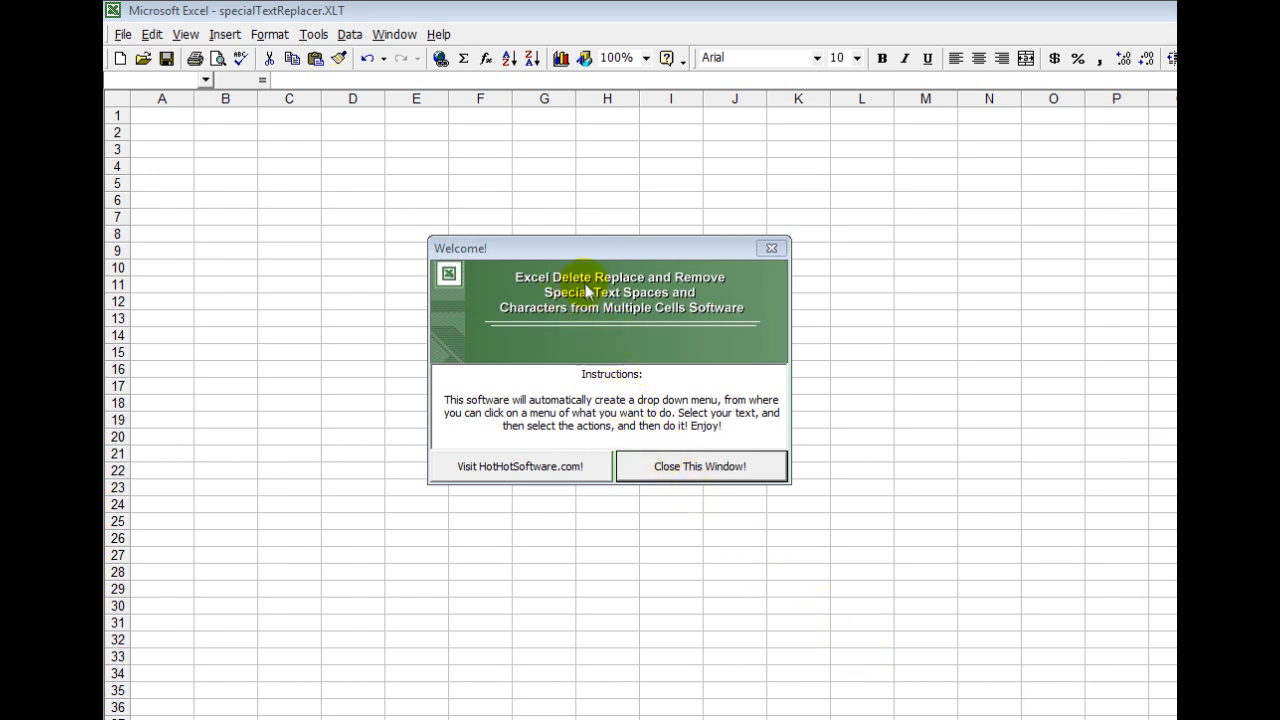
pyautogui.moveTo(520, 476)
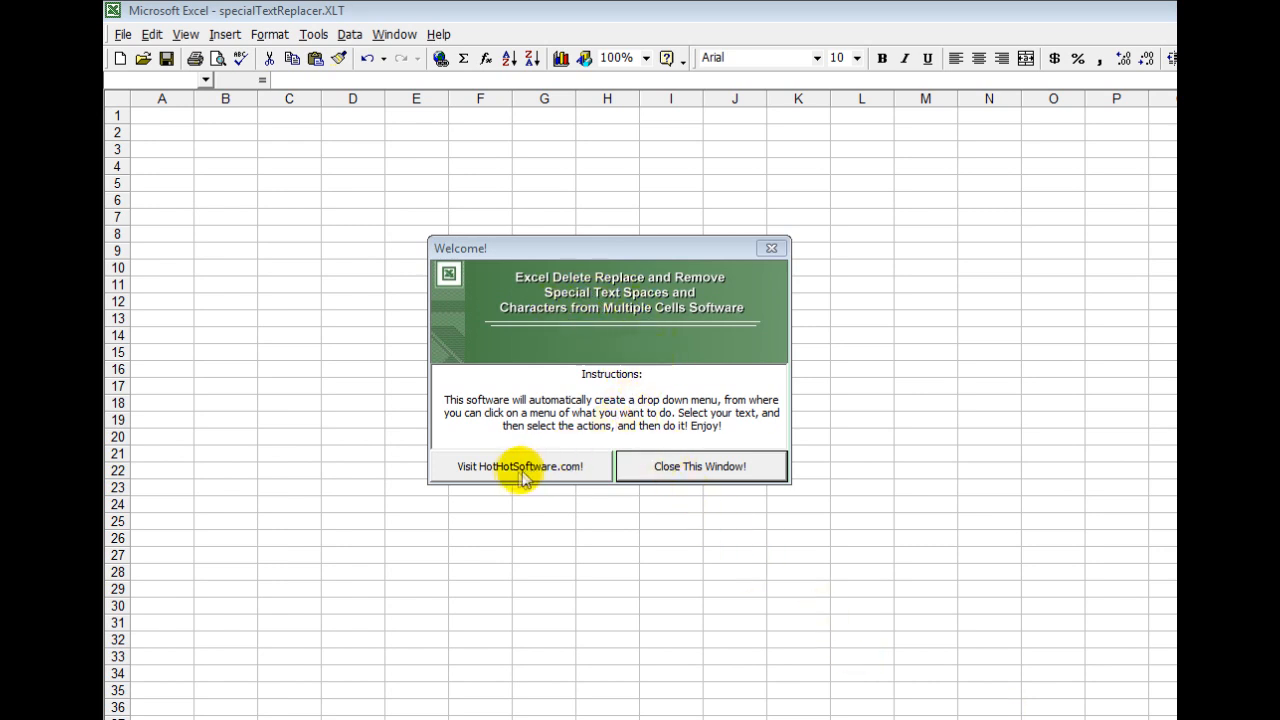
pyautogui.moveTo(497, 478)
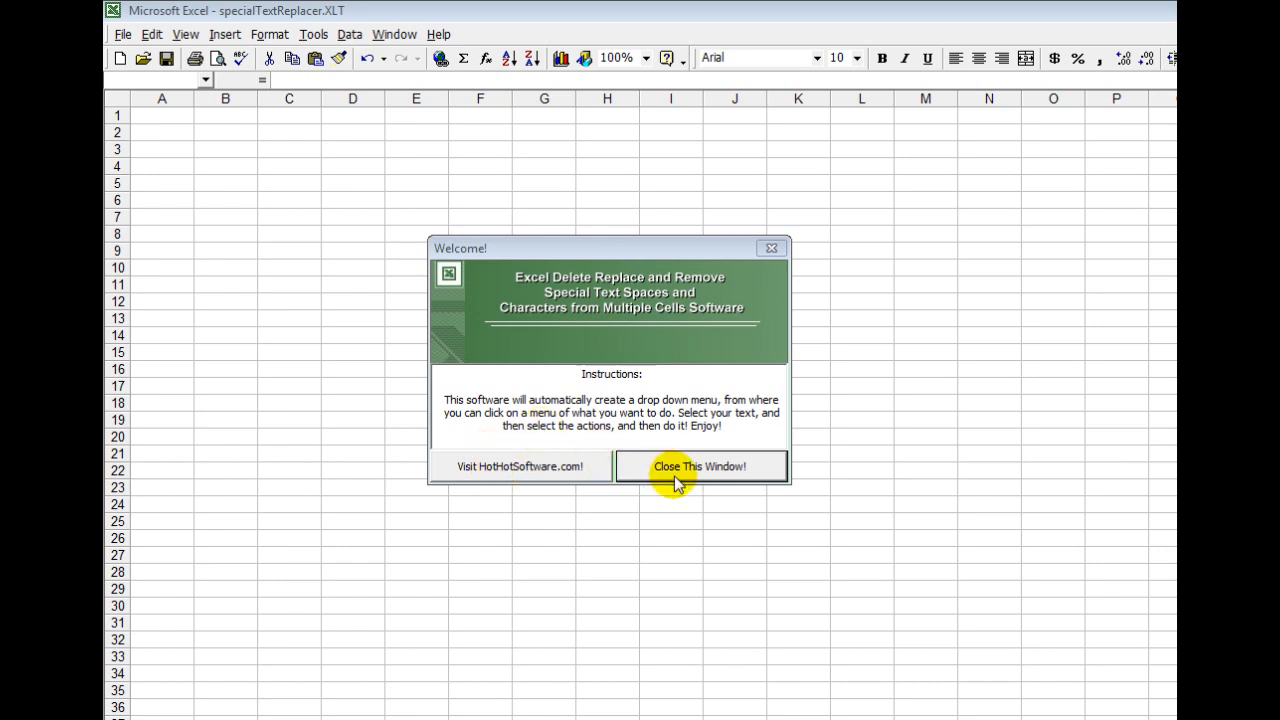
# Step: Dismiss the add-in's welcome window and view the Special Text Replacer menu entries
pyautogui.click(700, 466)
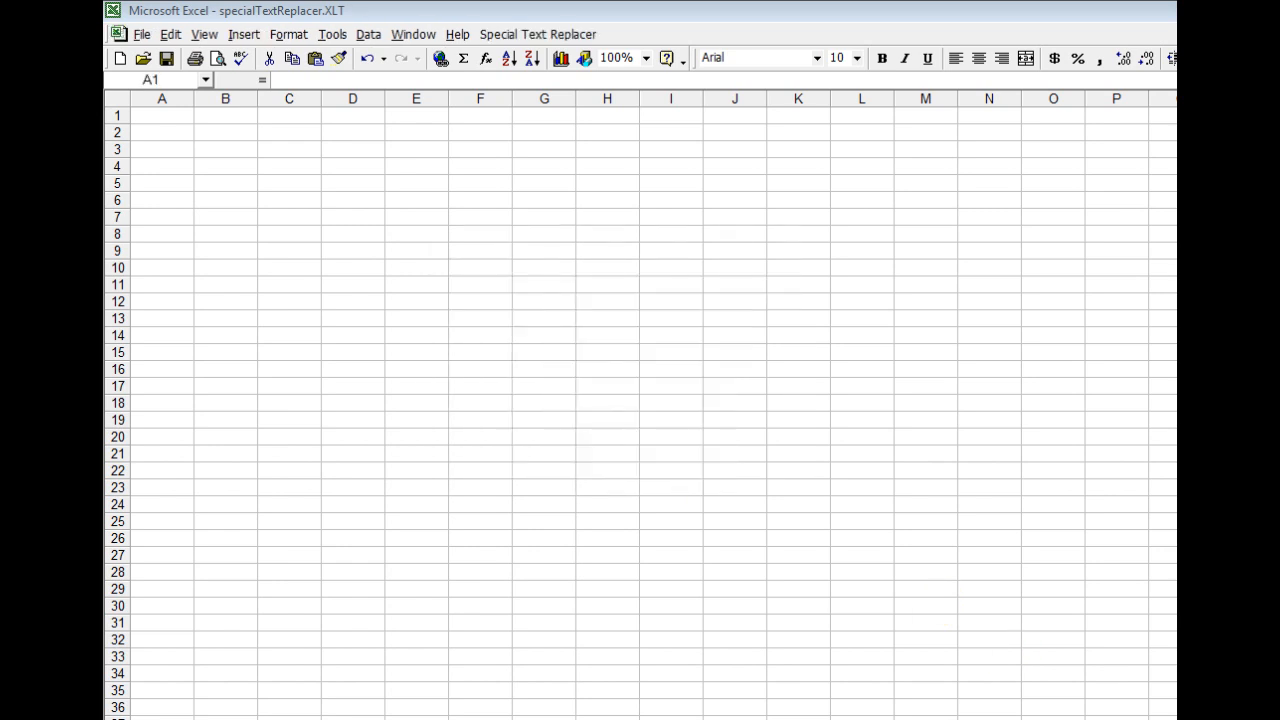
pyautogui.moveTo(505, 34)
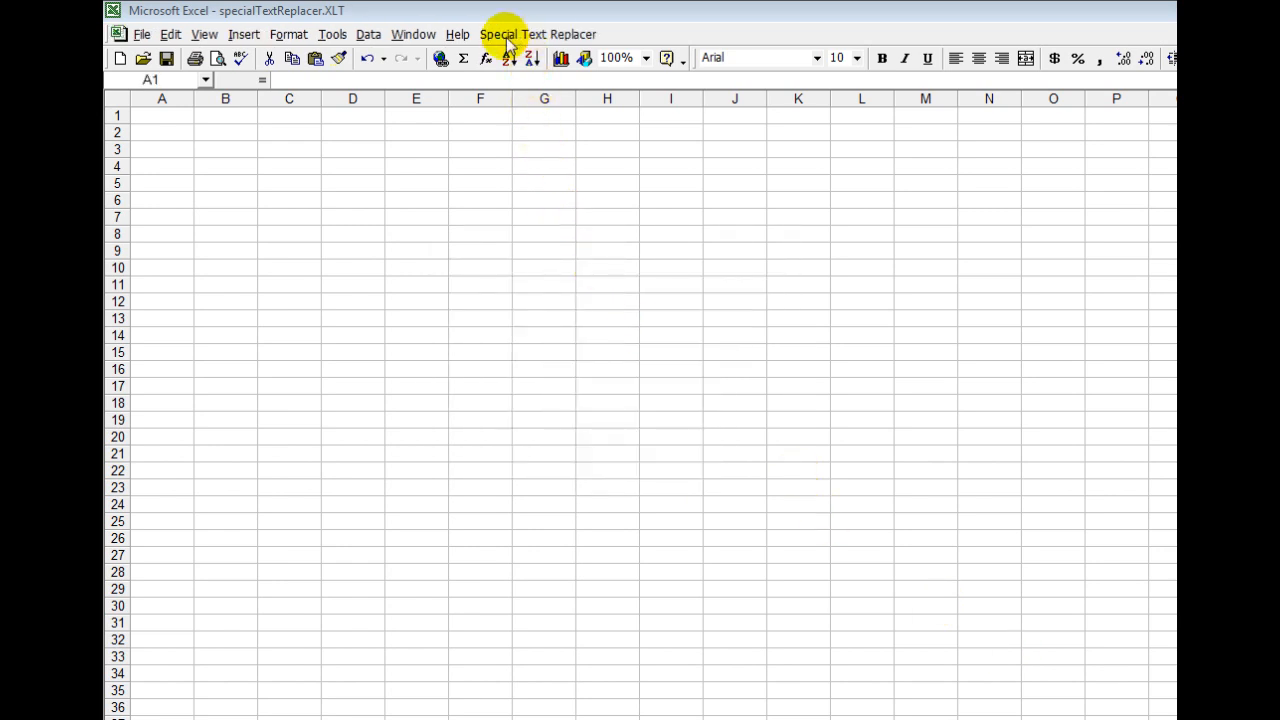
pyautogui.click(538, 34)
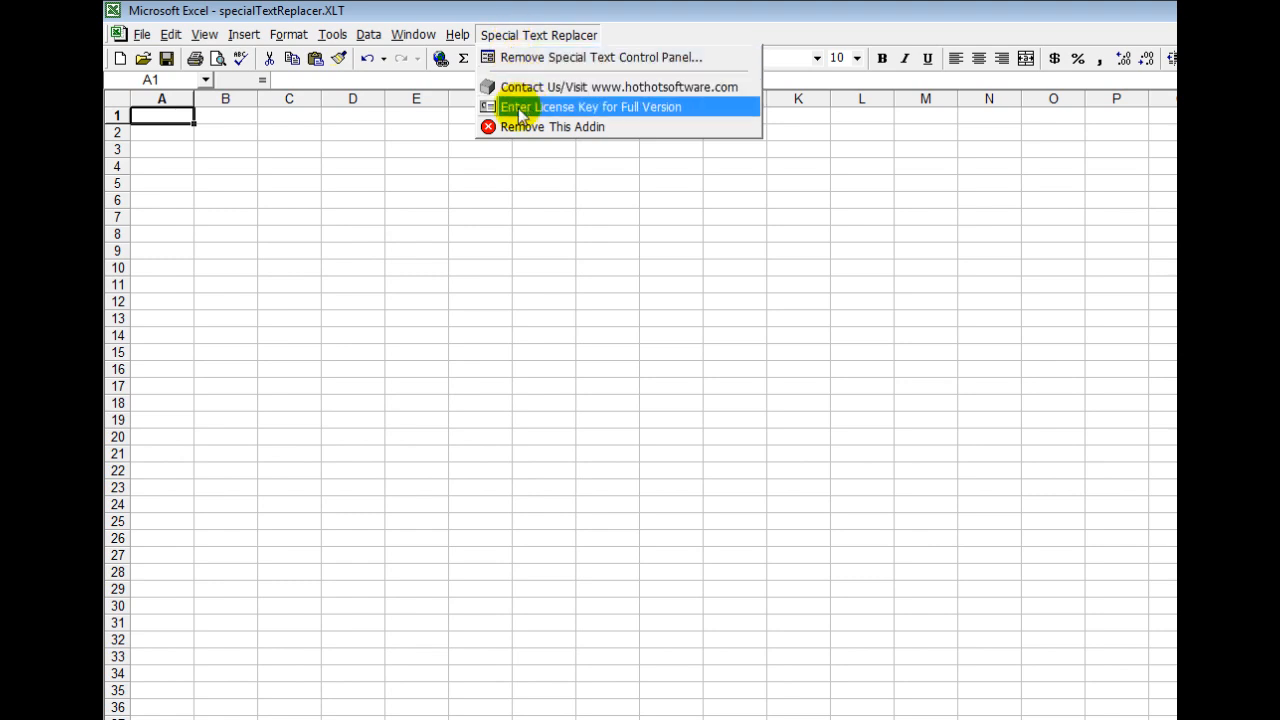
pyautogui.moveTo(595, 118)
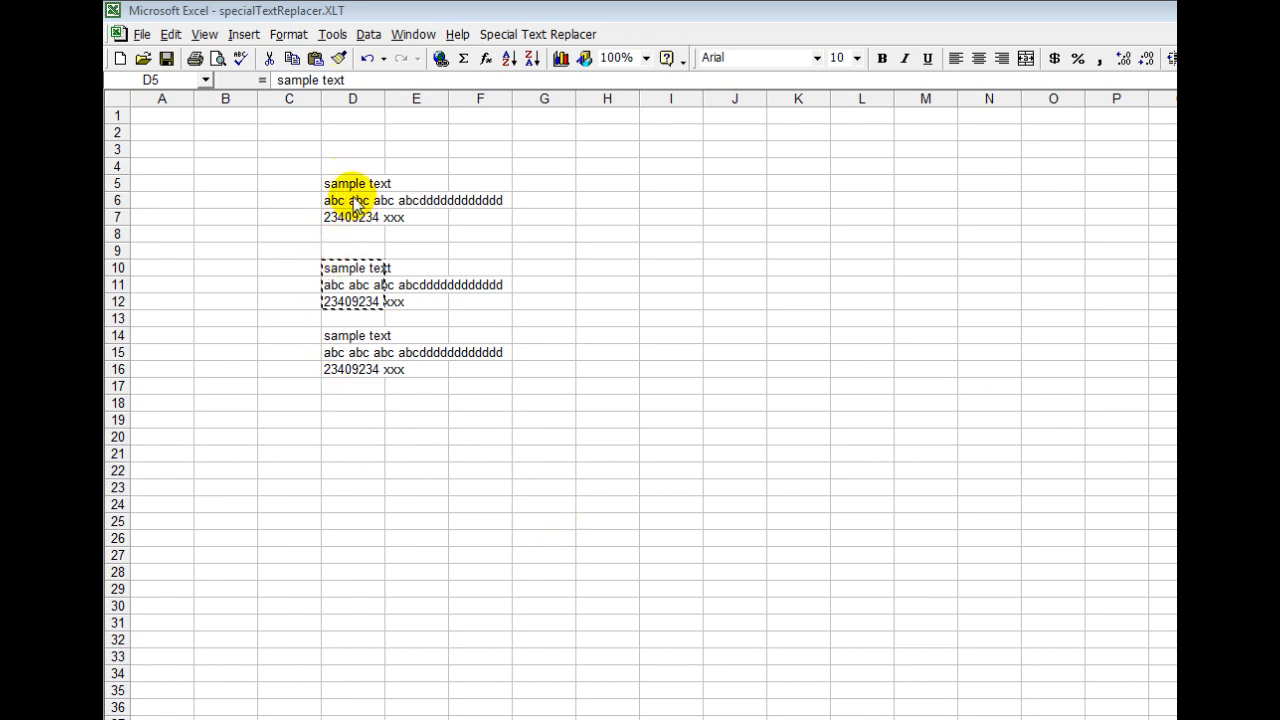
# Step: Select the three sample text cells D5:D7
pyautogui.click(352, 183)
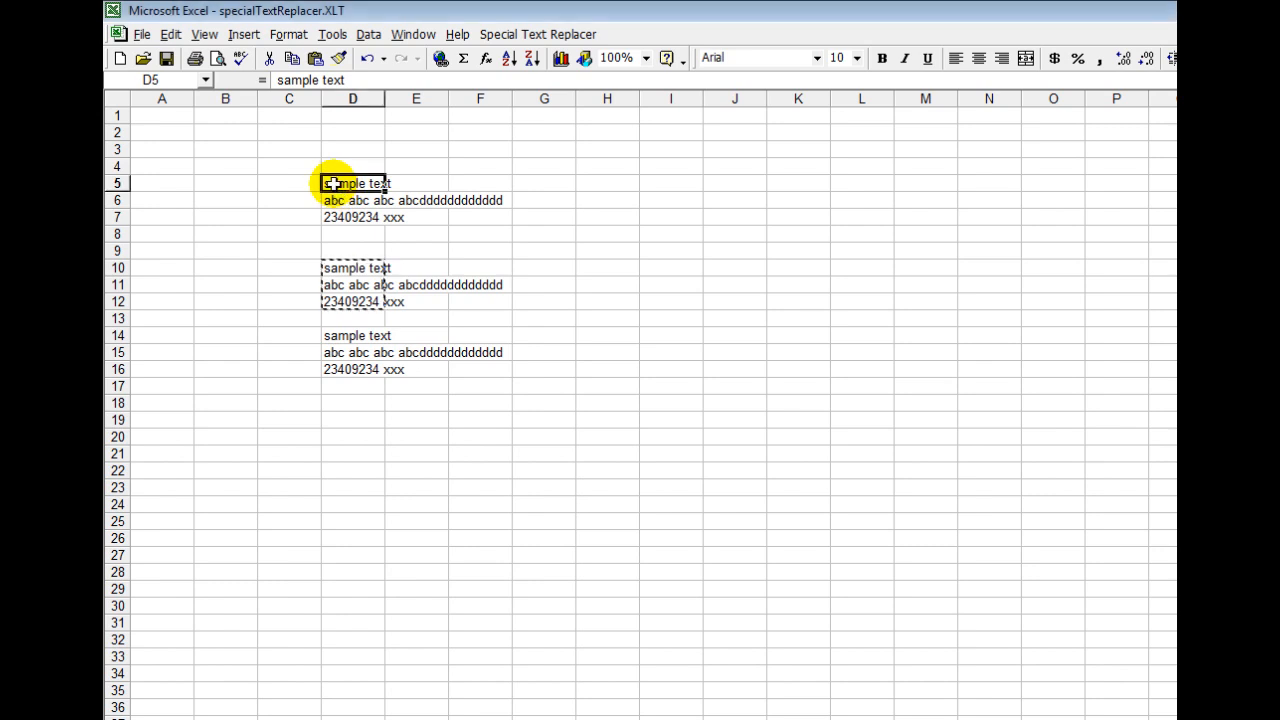
pyautogui.moveTo(352, 183); pyautogui.dragTo(352, 217)
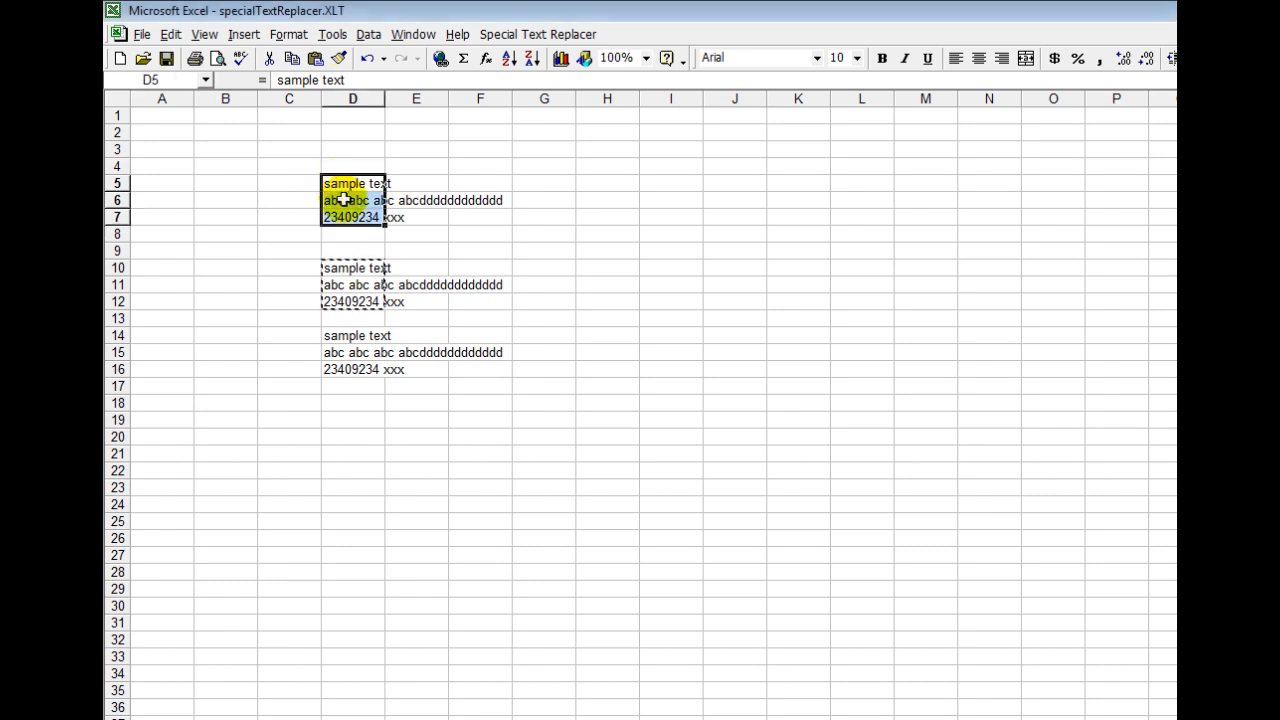
pyautogui.click(537, 34)
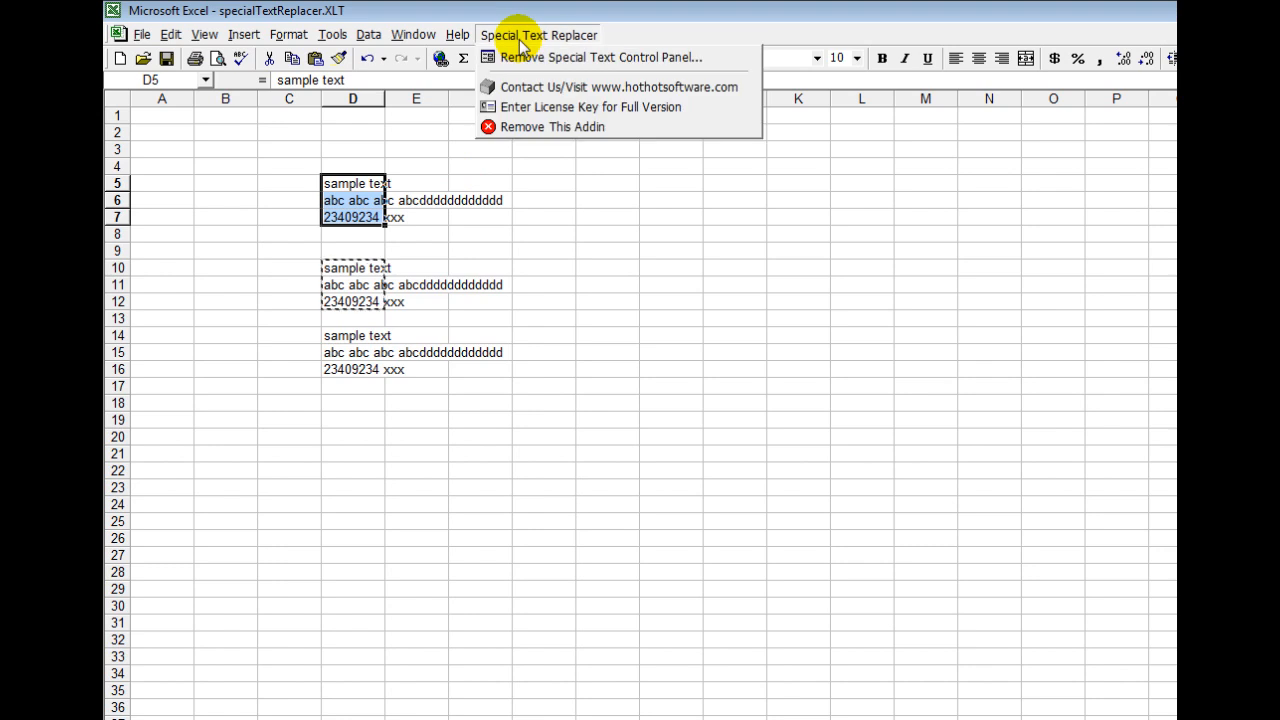
# Step: Open the removal control panel with Custom Chars ticked and 'Remove from ALL Cells' selected
pyautogui.click(600, 57)
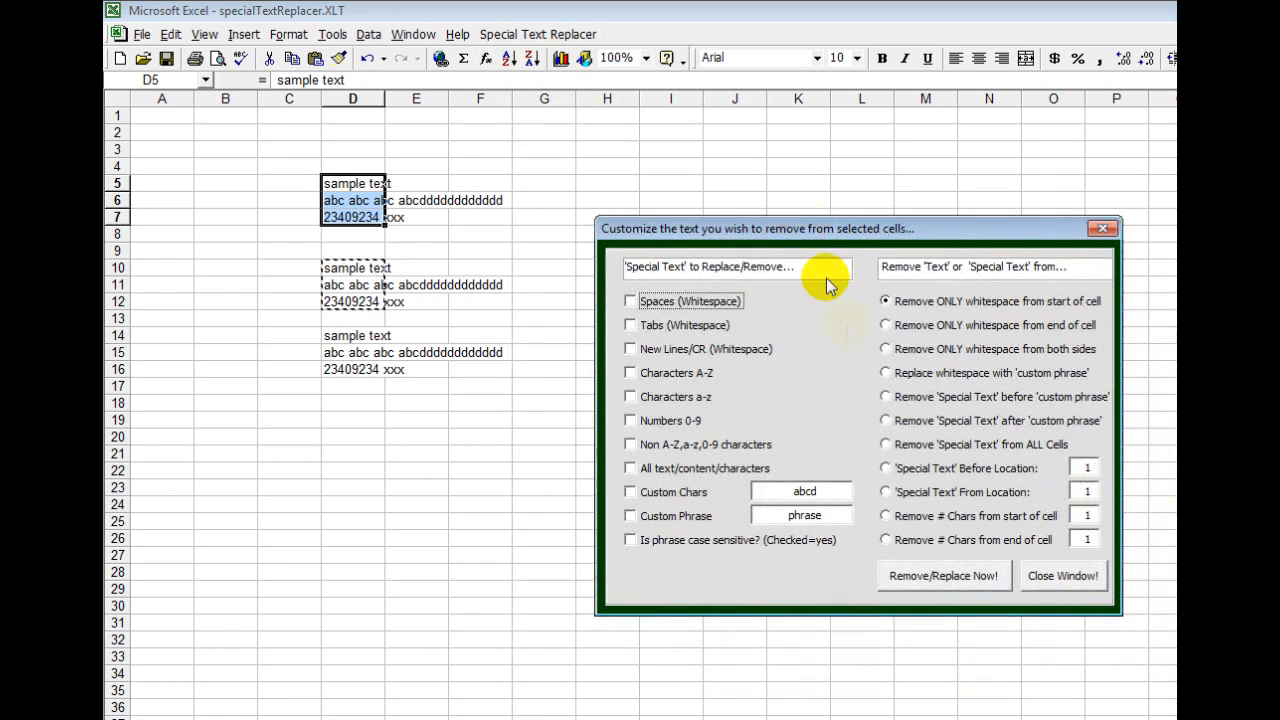
pyautogui.moveTo(855, 340)
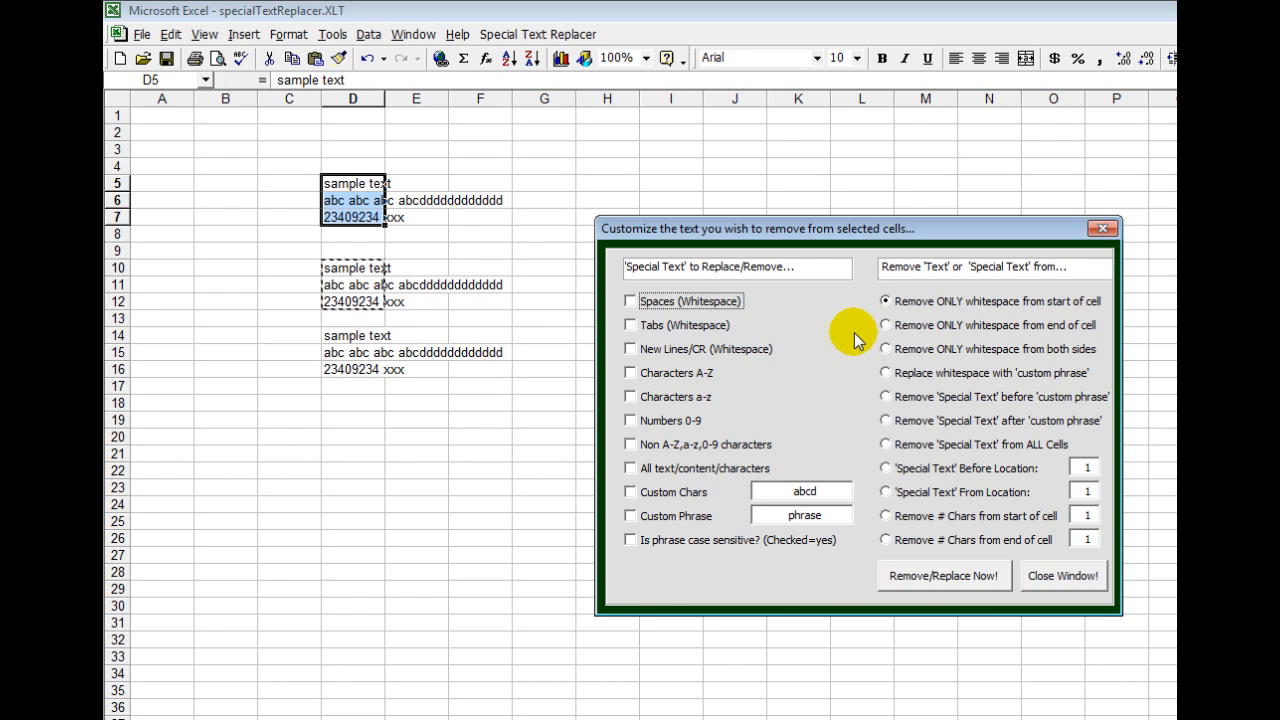
pyautogui.moveTo(813, 443)
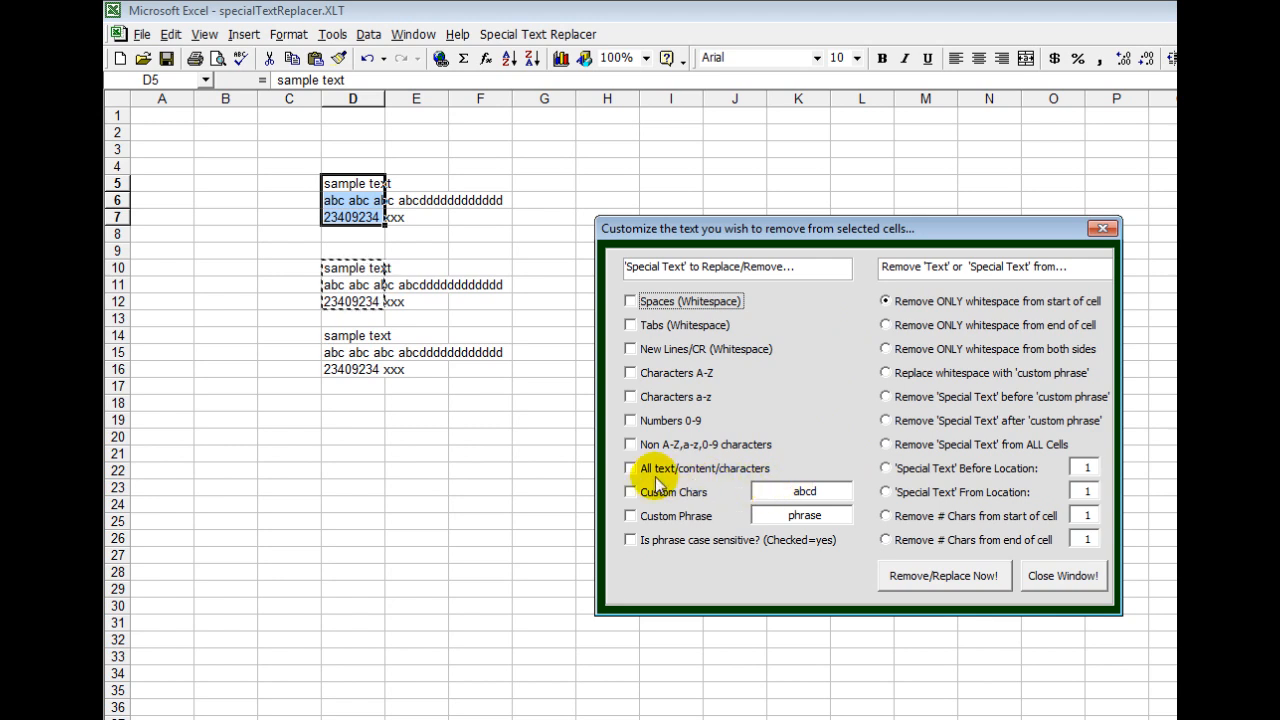
pyautogui.click(630, 491)
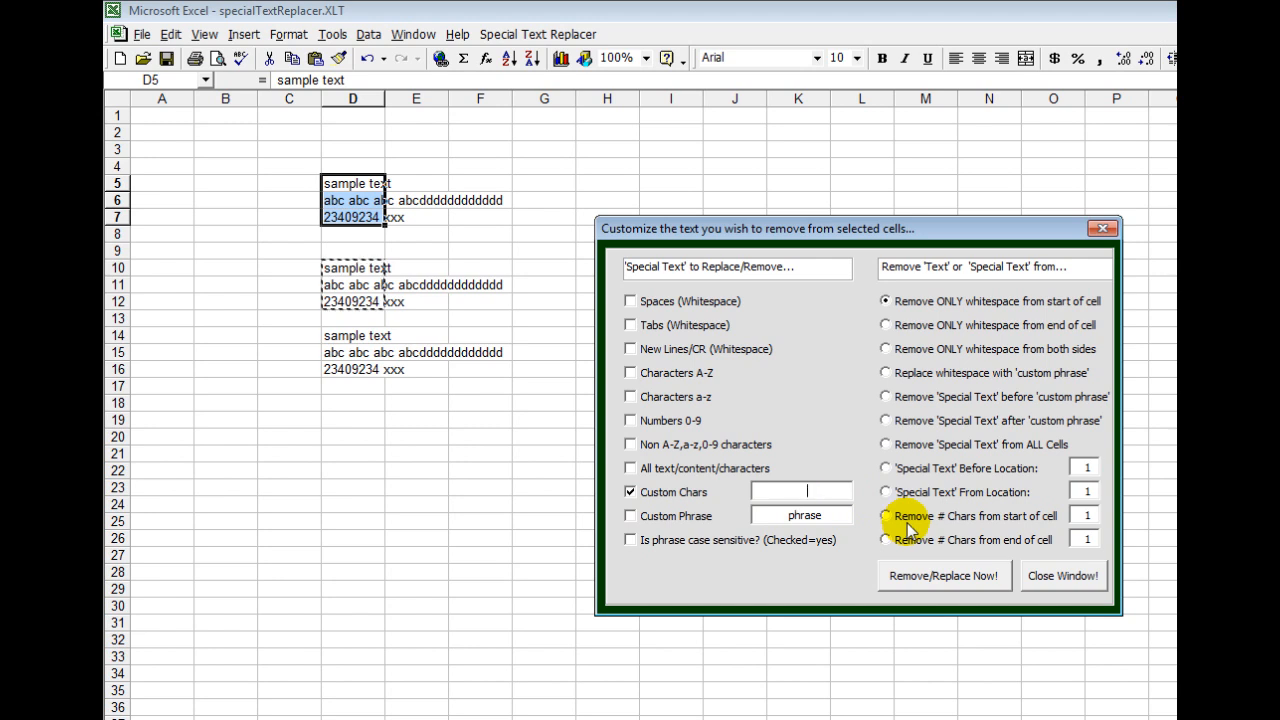
pyautogui.click(885, 444)
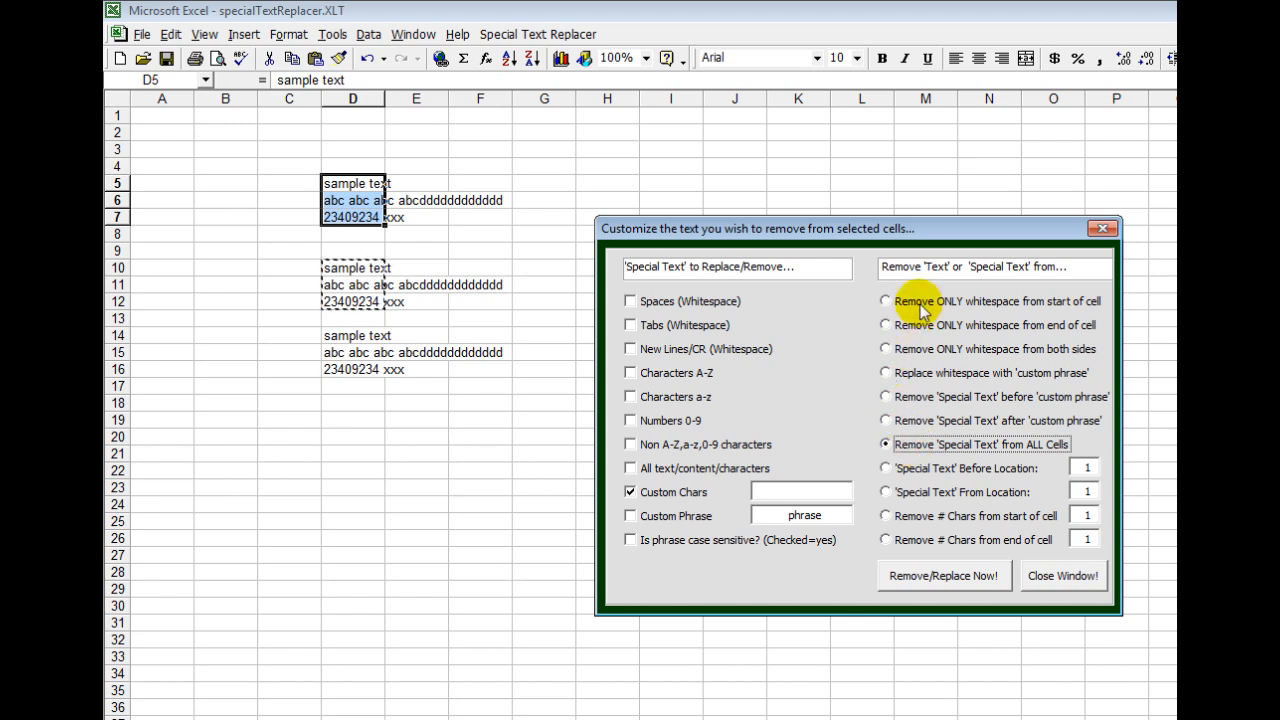
pyautogui.moveTo(930, 325)
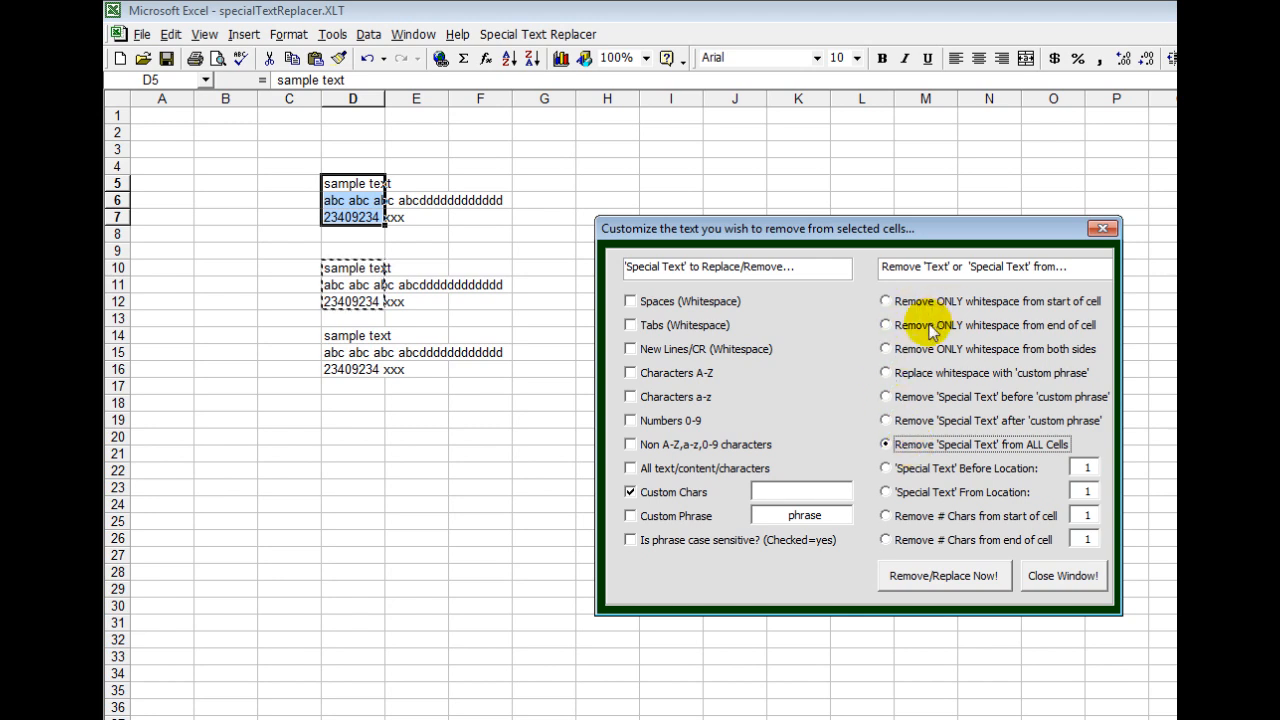
pyautogui.moveTo(938, 353)
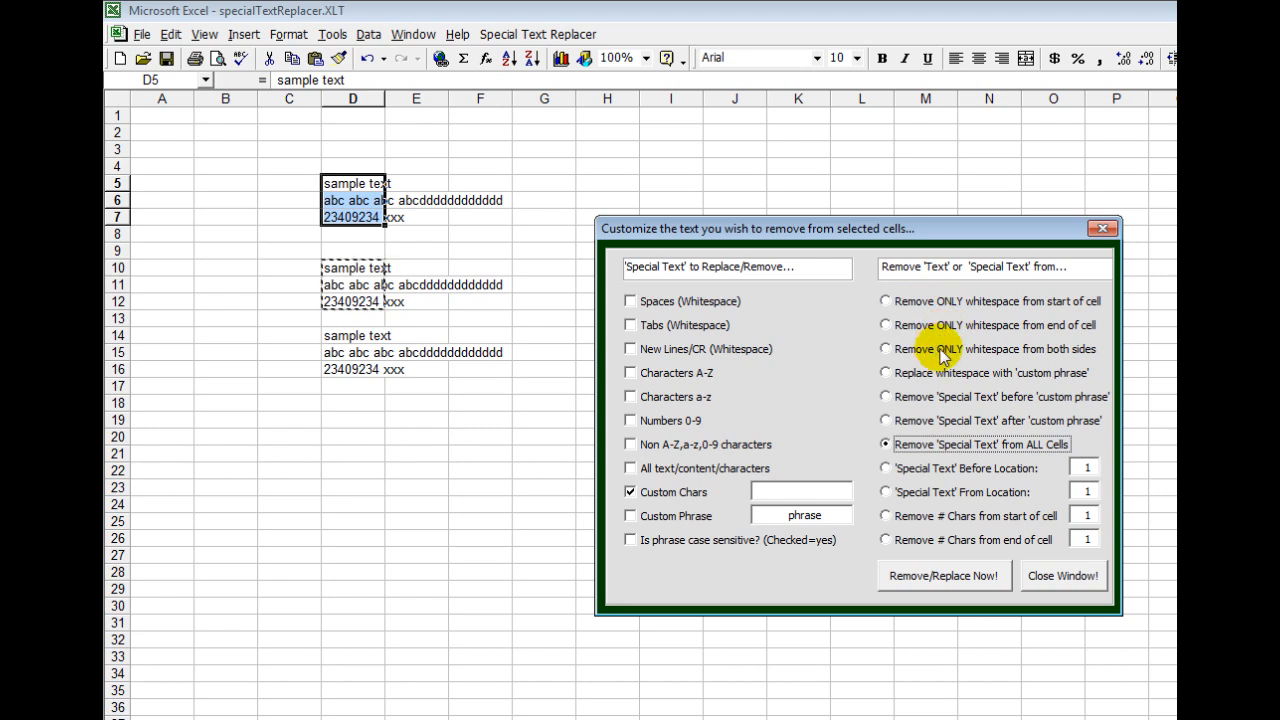
pyautogui.moveTo(945, 381)
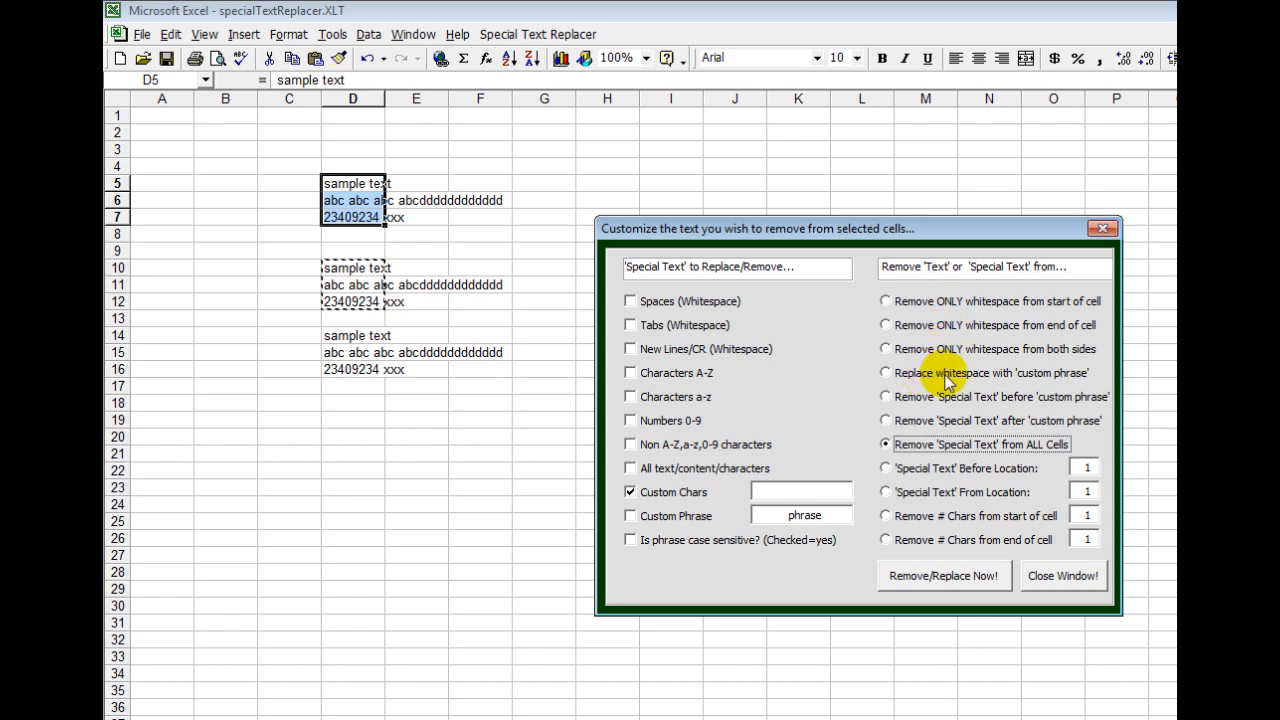
pyautogui.moveTo(1078, 383)
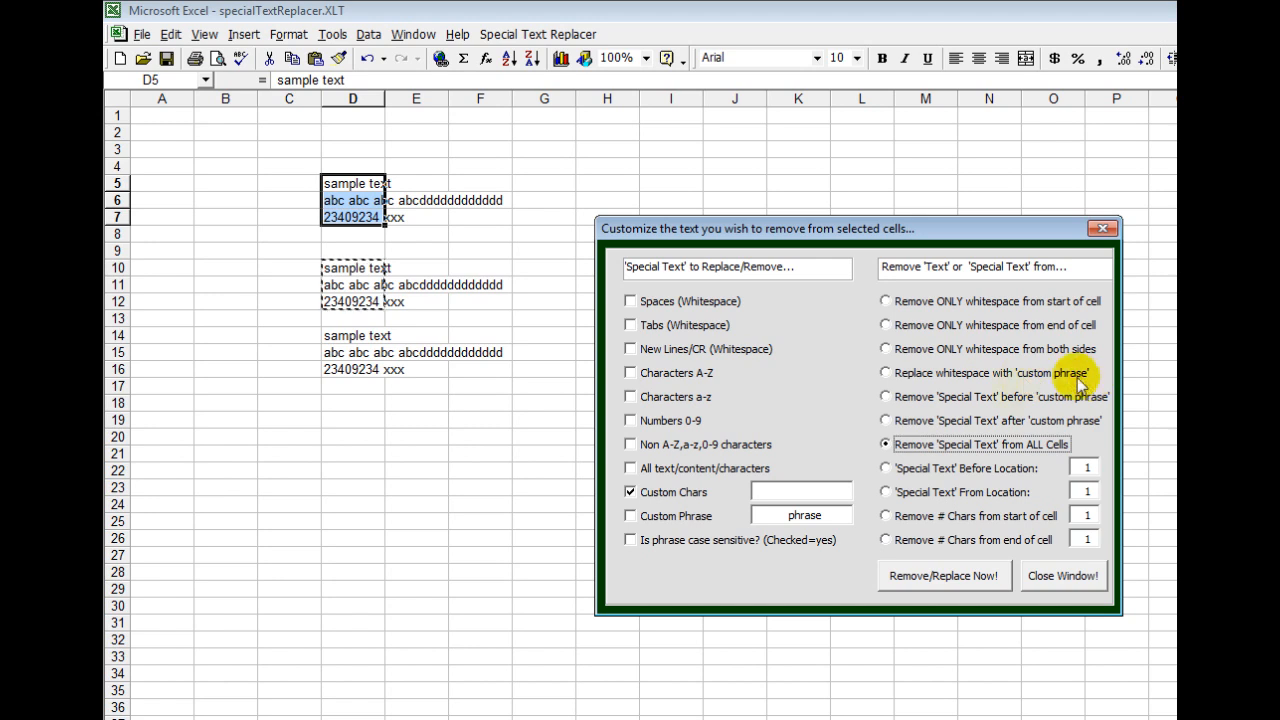
pyautogui.moveTo(955, 441)
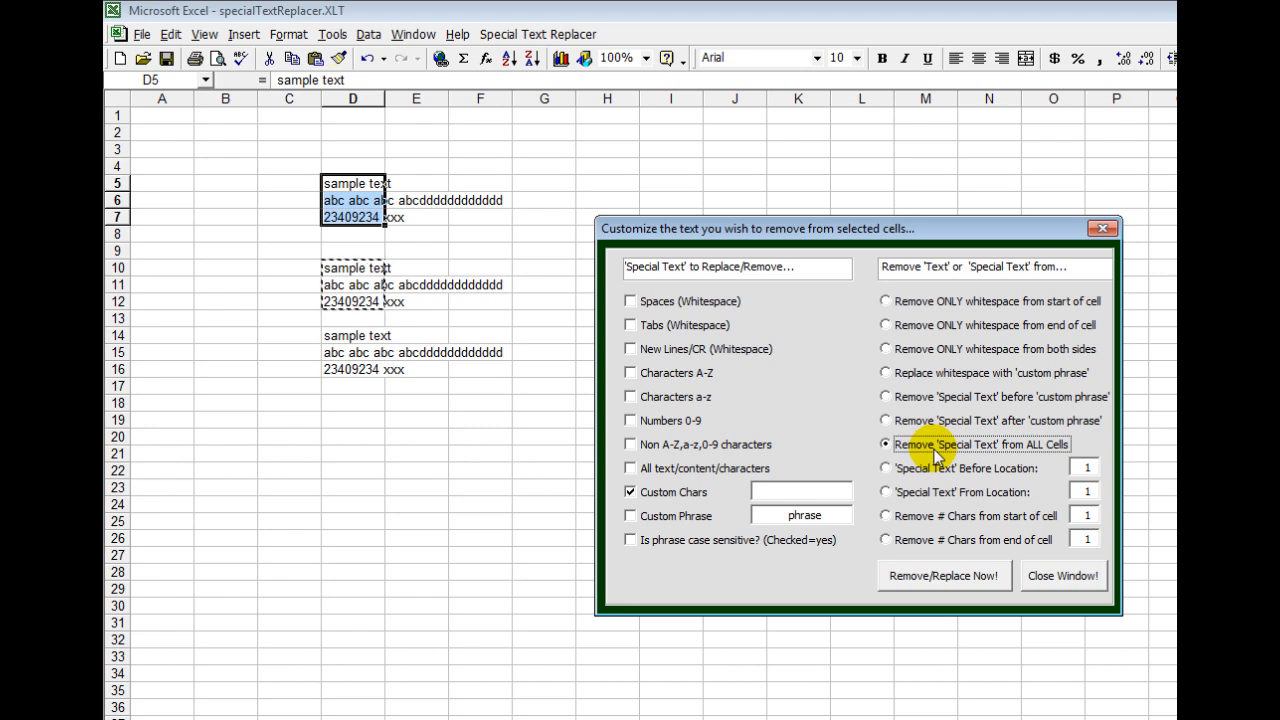
# Step: Remove spaces from D5:D7 using a space as the custom character, and confirm success
pyautogui.click(630, 492)
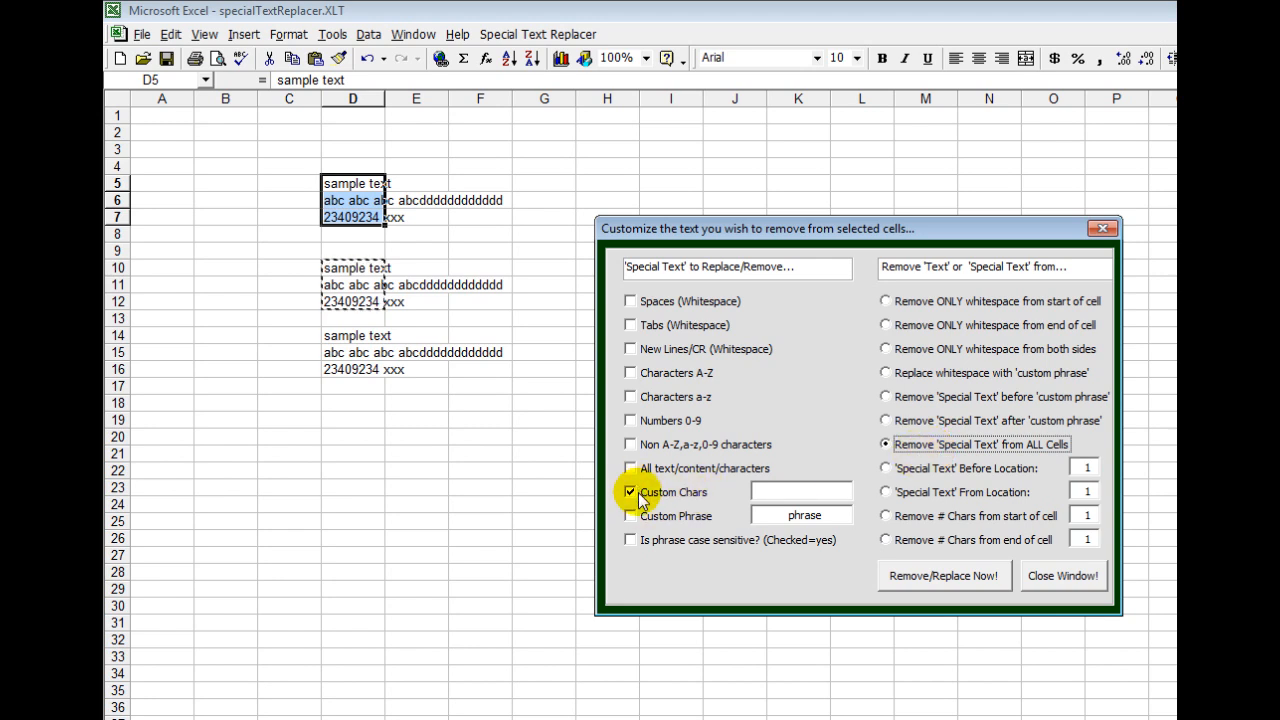
pyautogui.click(800, 491)
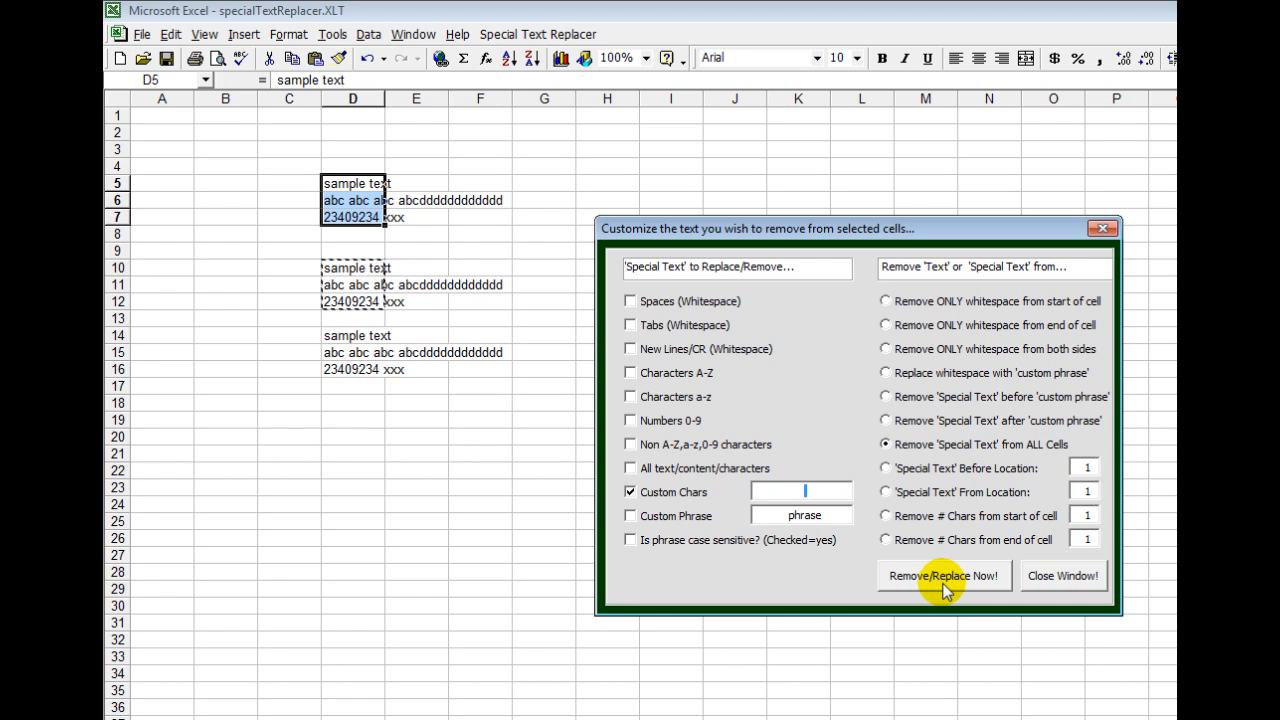
pyautogui.click(942, 575)
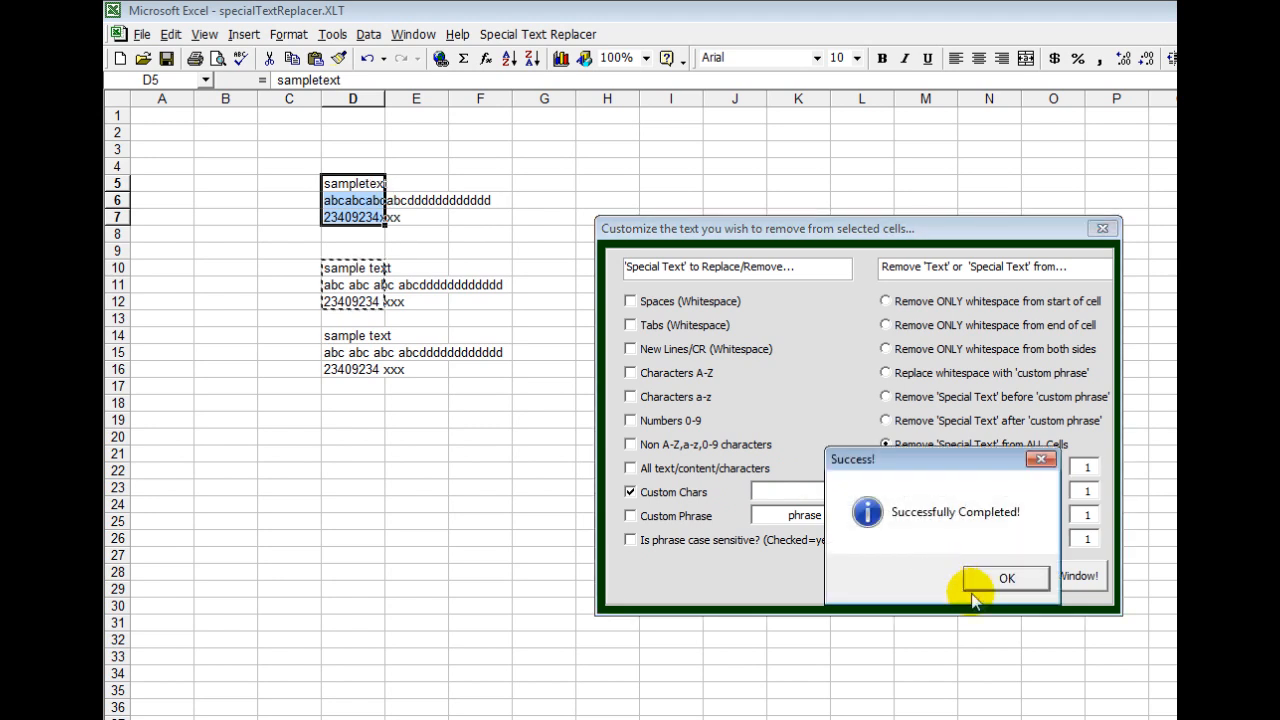
pyautogui.click(1006, 578)
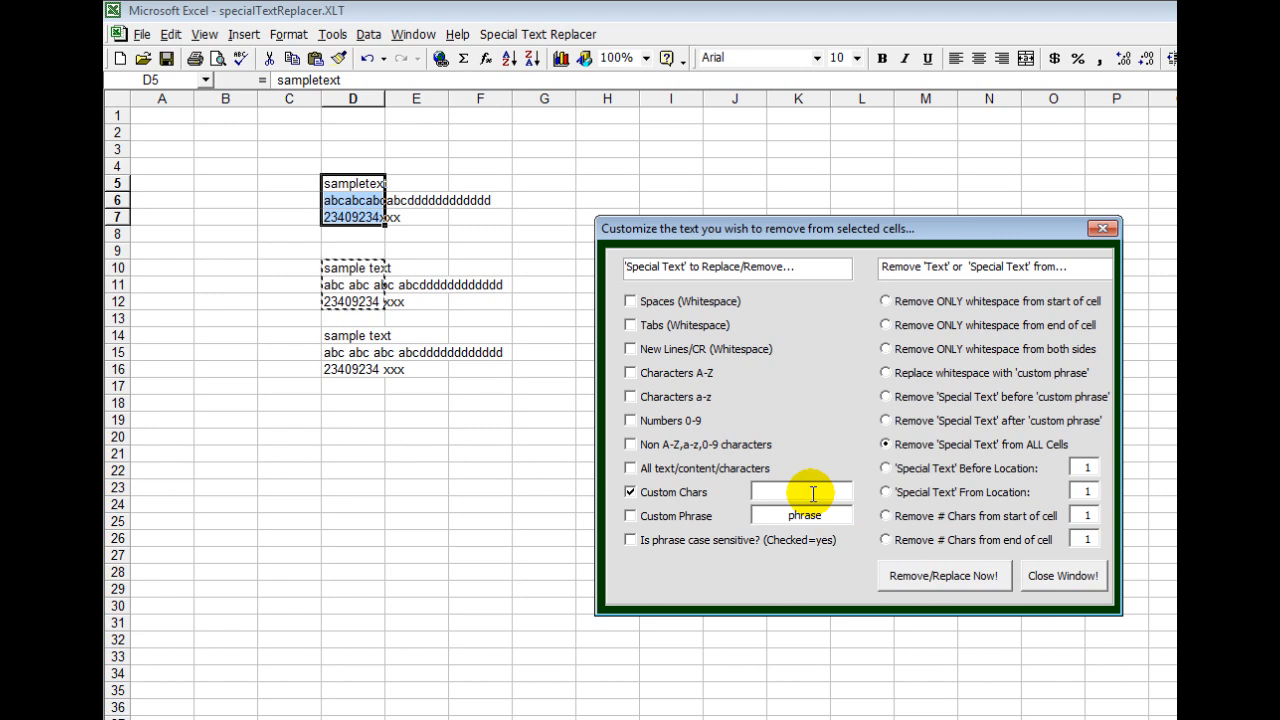
# Step: Enter the letter 'a' as the custom character to remove
pyautogui.write('a')
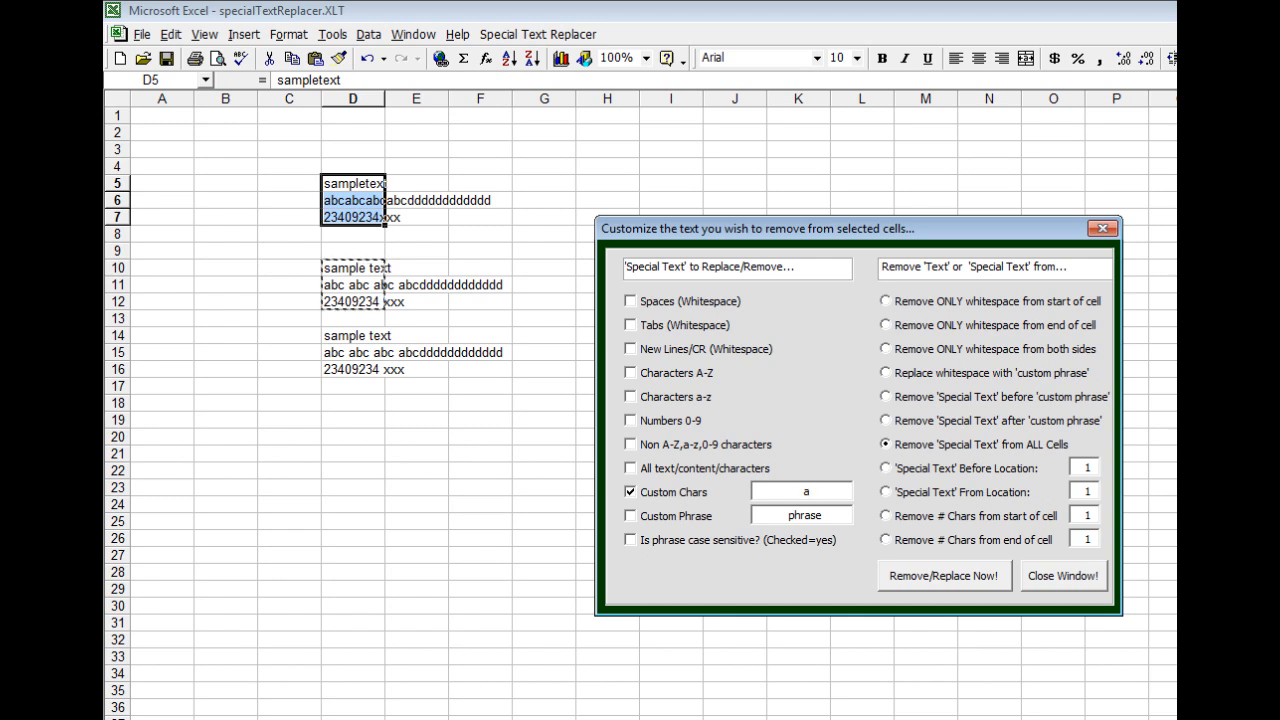
pyautogui.click(800, 491)
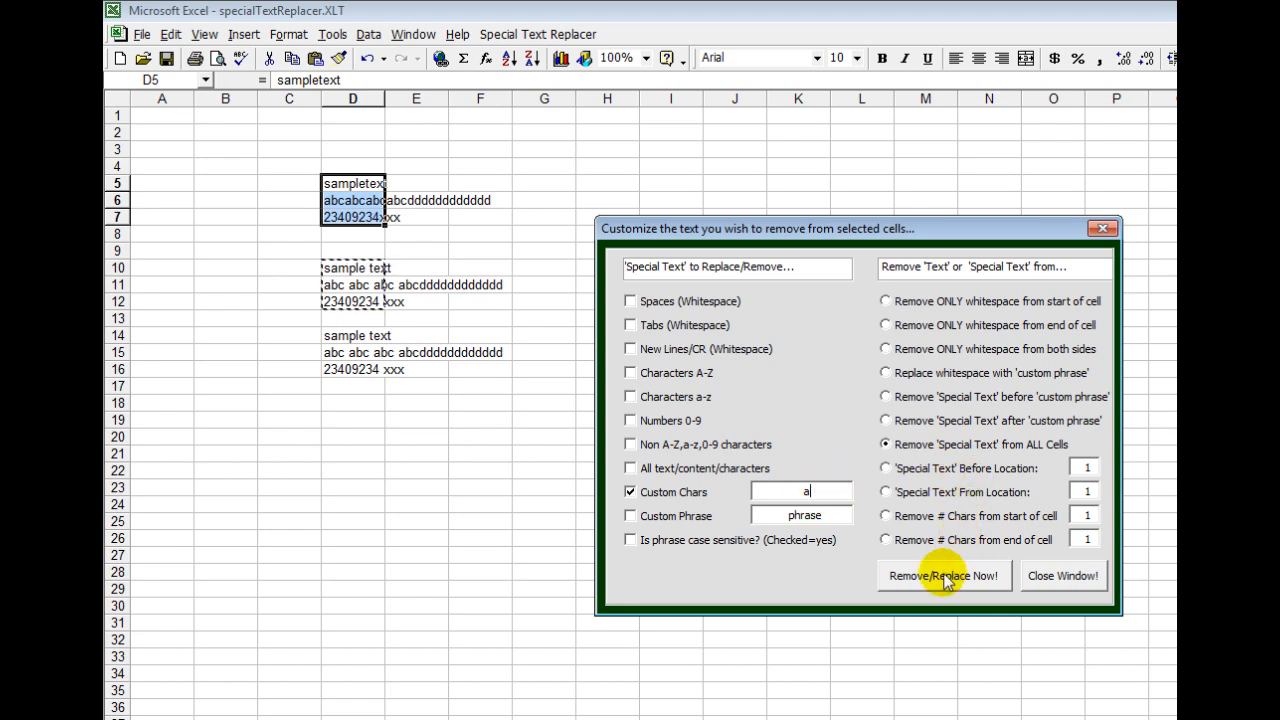
# Step: Strip 'a' from the selection, then switch removal to Characters A-Z and a-z
pyautogui.click(943, 575)
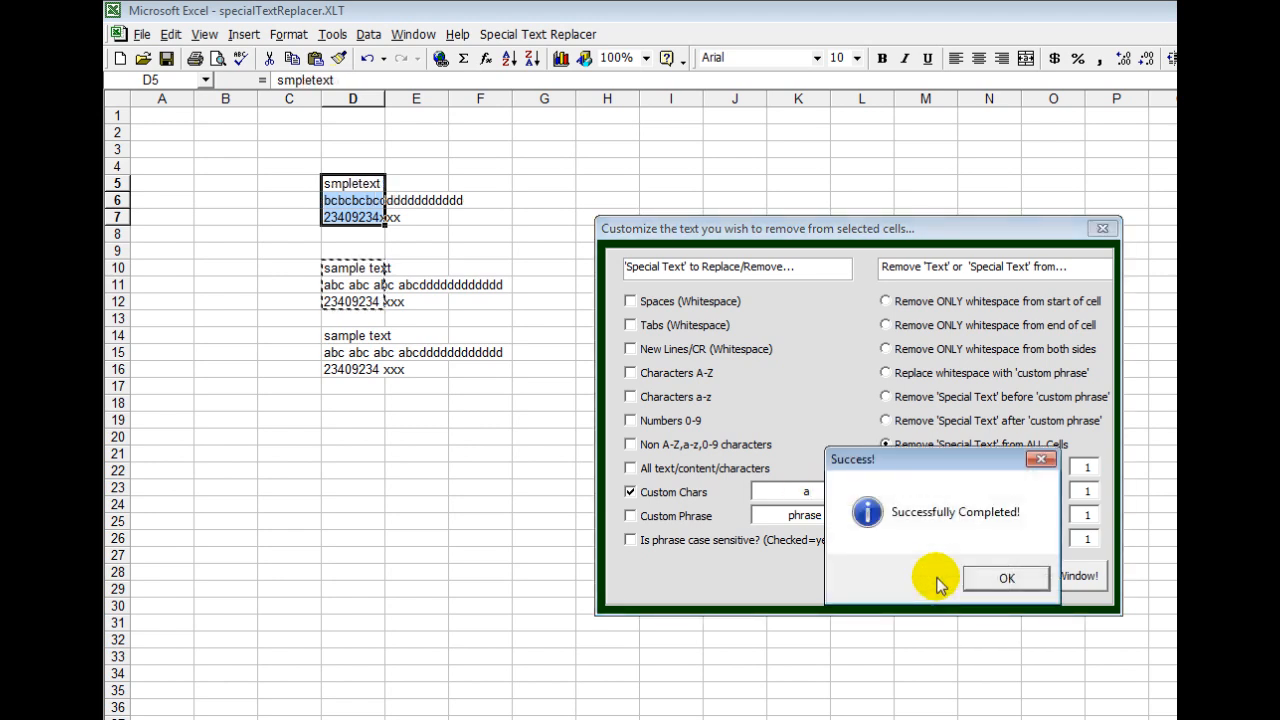
pyautogui.click(1006, 578)
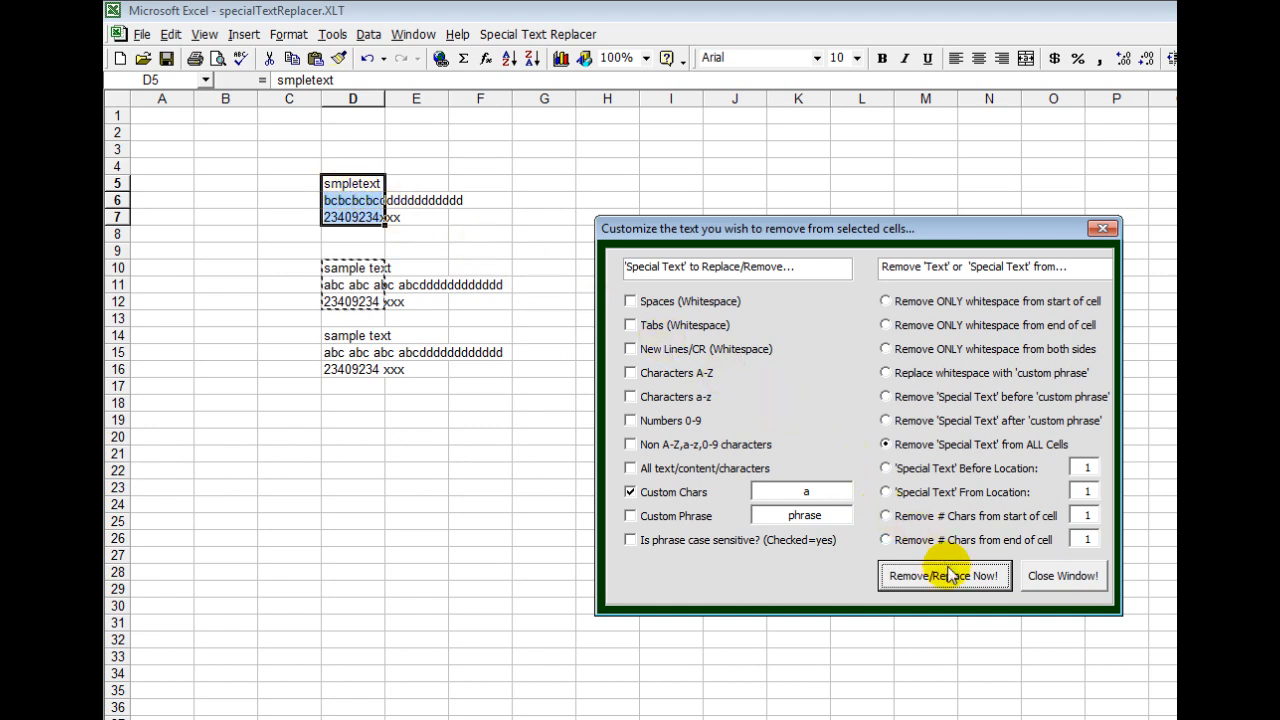
pyautogui.moveTo(673, 492)
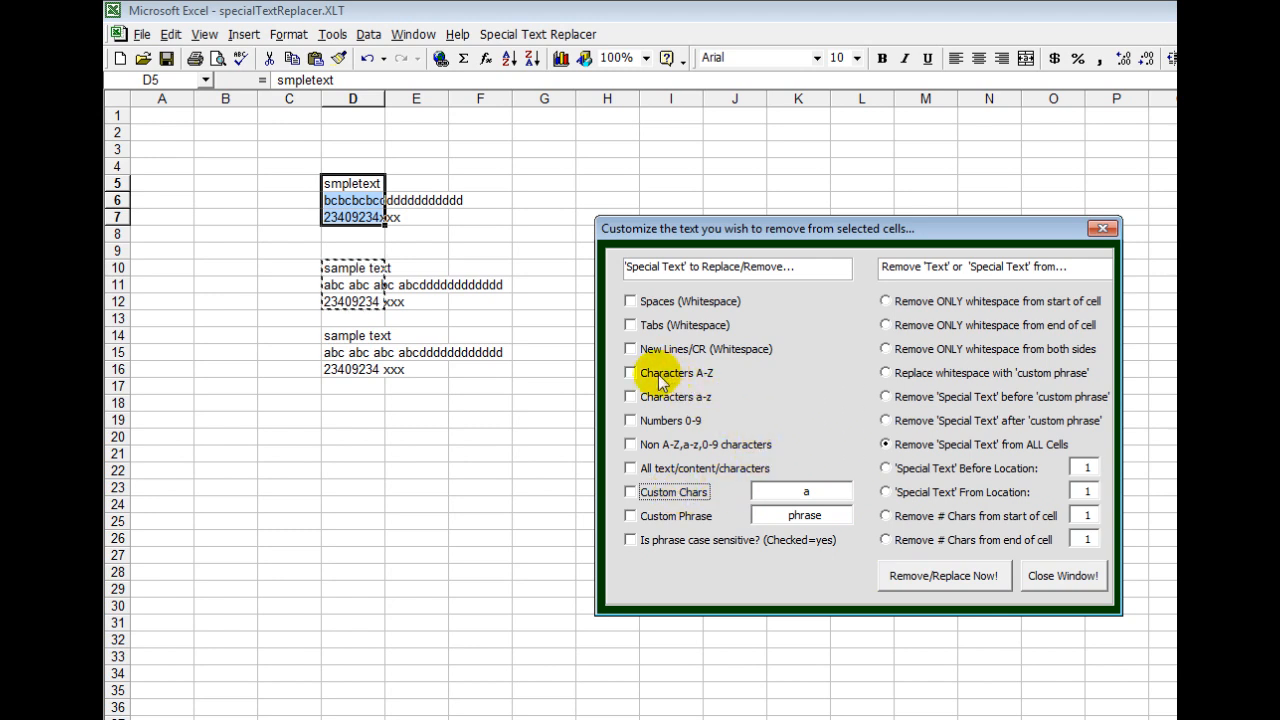
pyautogui.moveTo(705, 380)
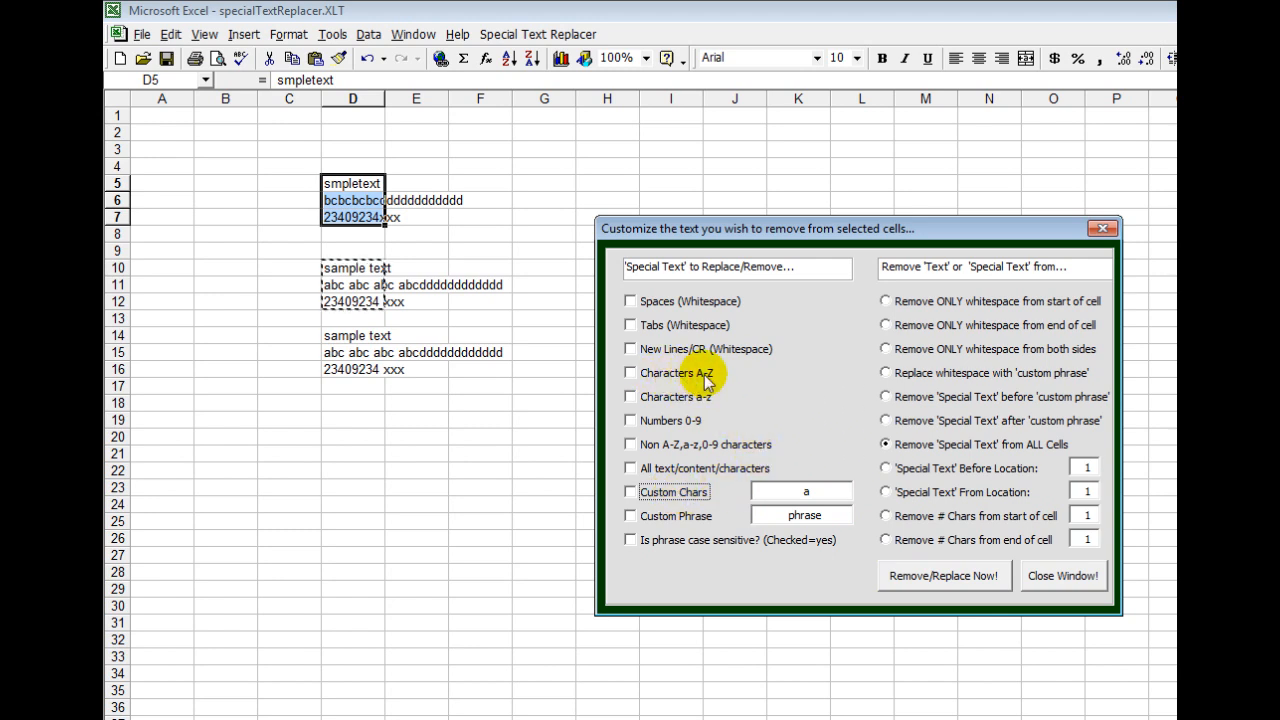
pyautogui.moveTo(670, 400)
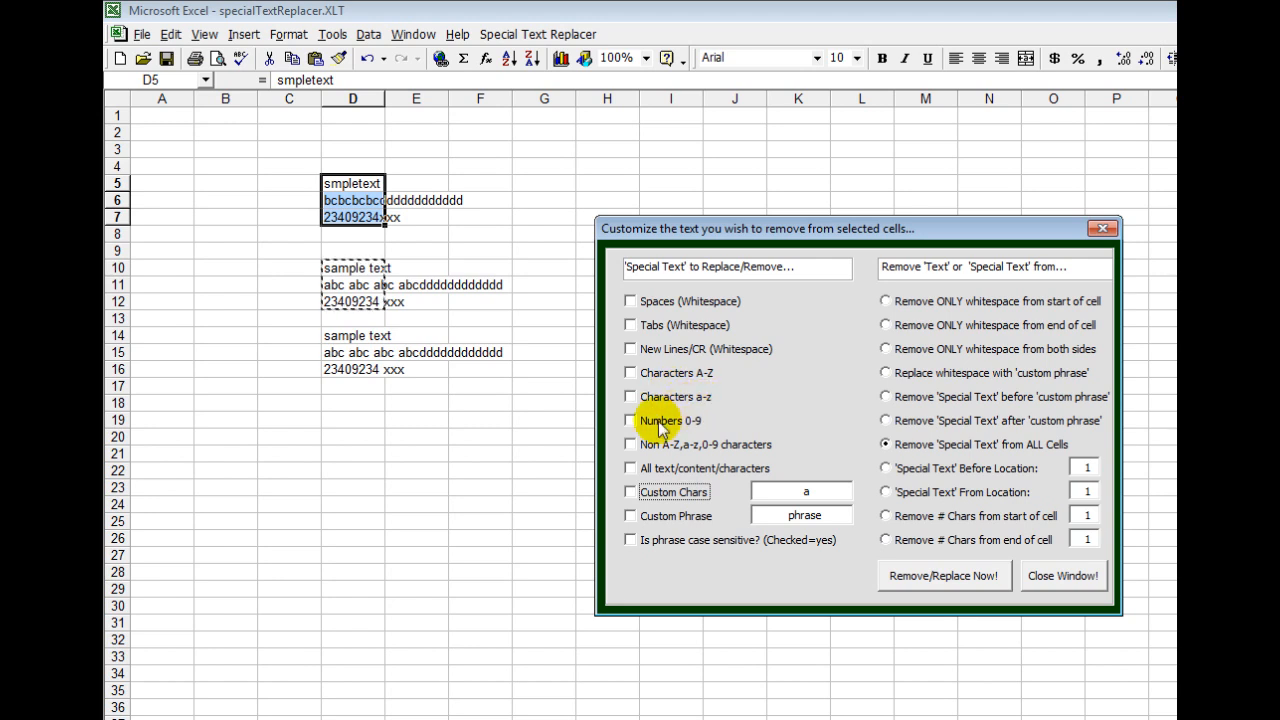
pyautogui.moveTo(680, 428)
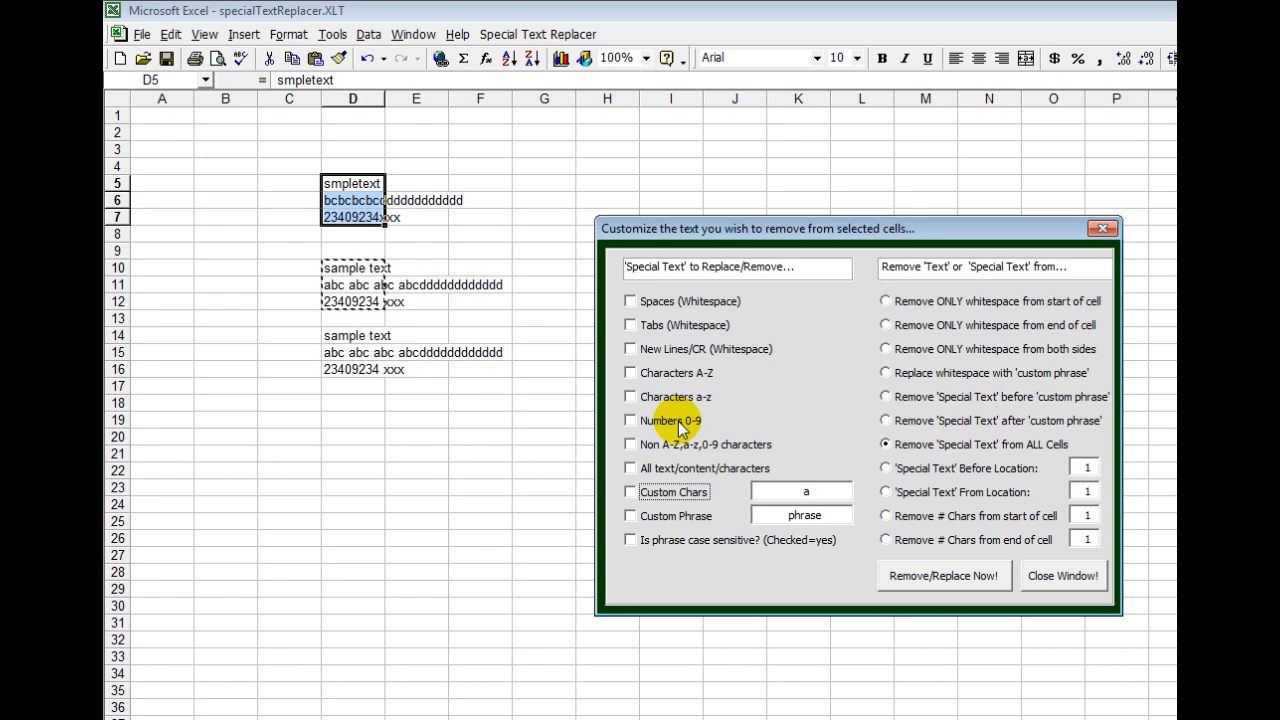
pyautogui.click(630, 372)
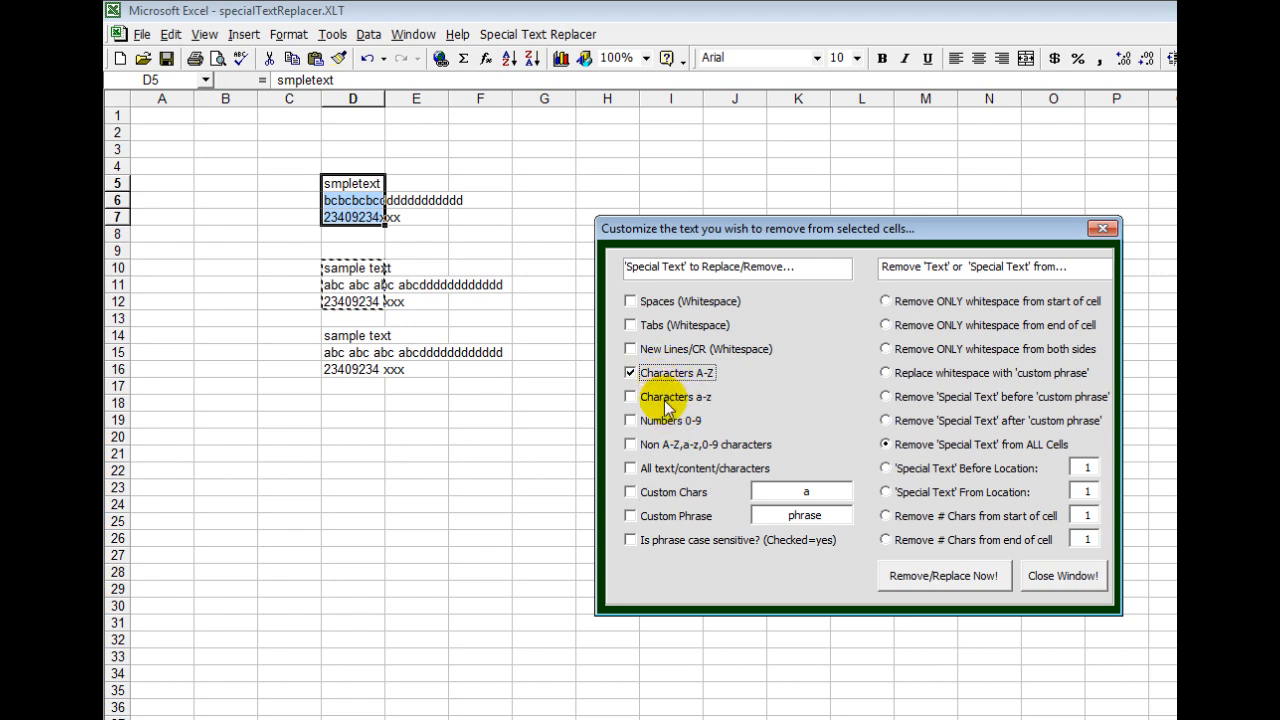
pyautogui.click(630, 397)
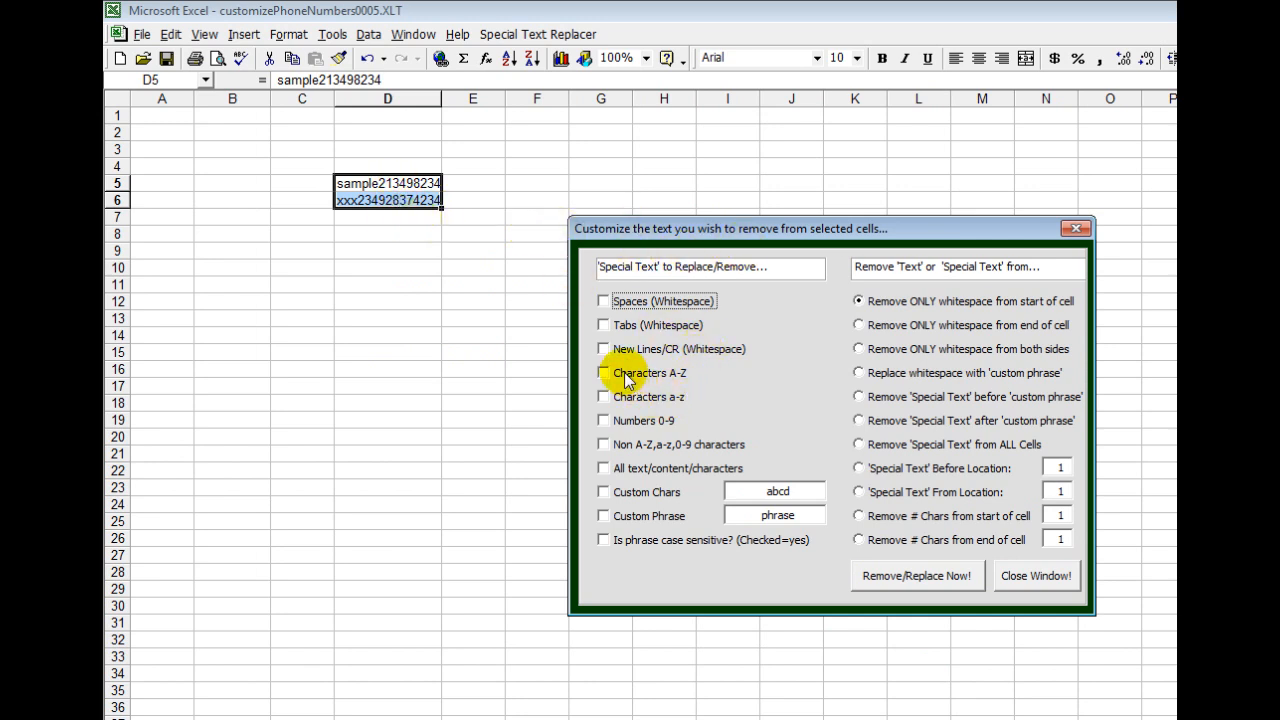
# Step: Remove all A-Z and a-z letters from whole cells in D5:D6, then close the panel
pyautogui.click(603, 372)
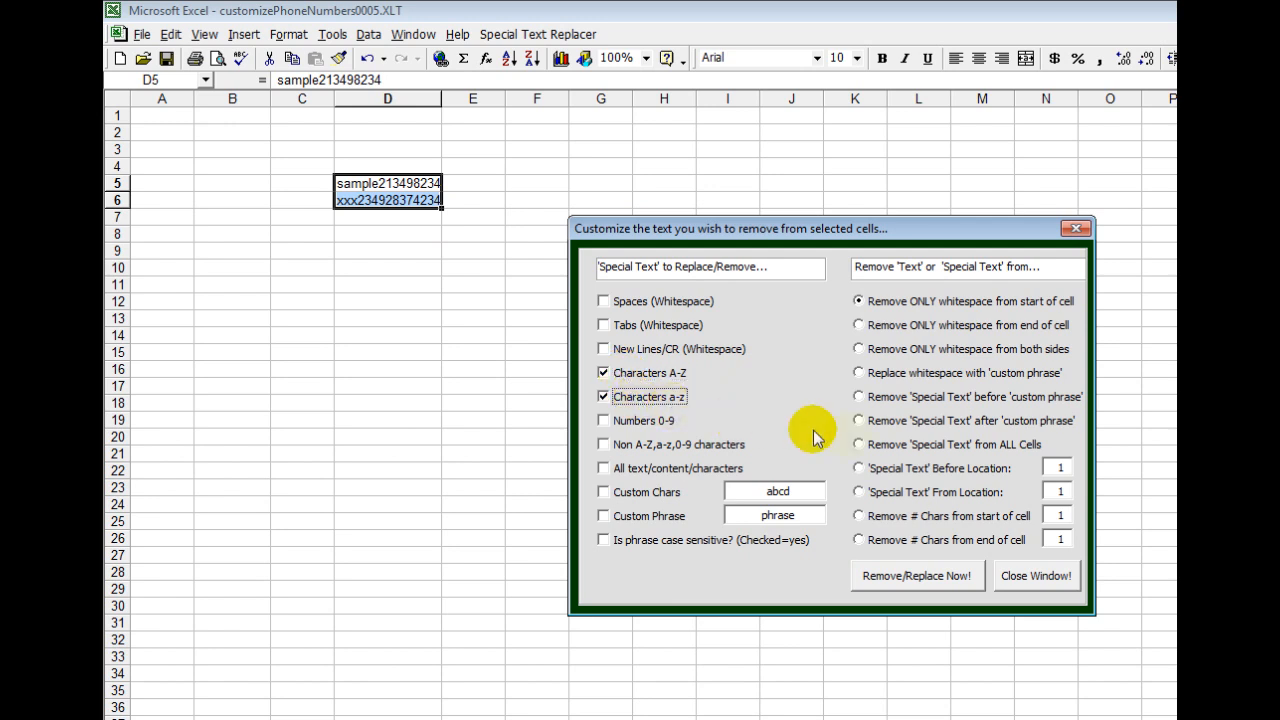
pyautogui.click(858, 444)
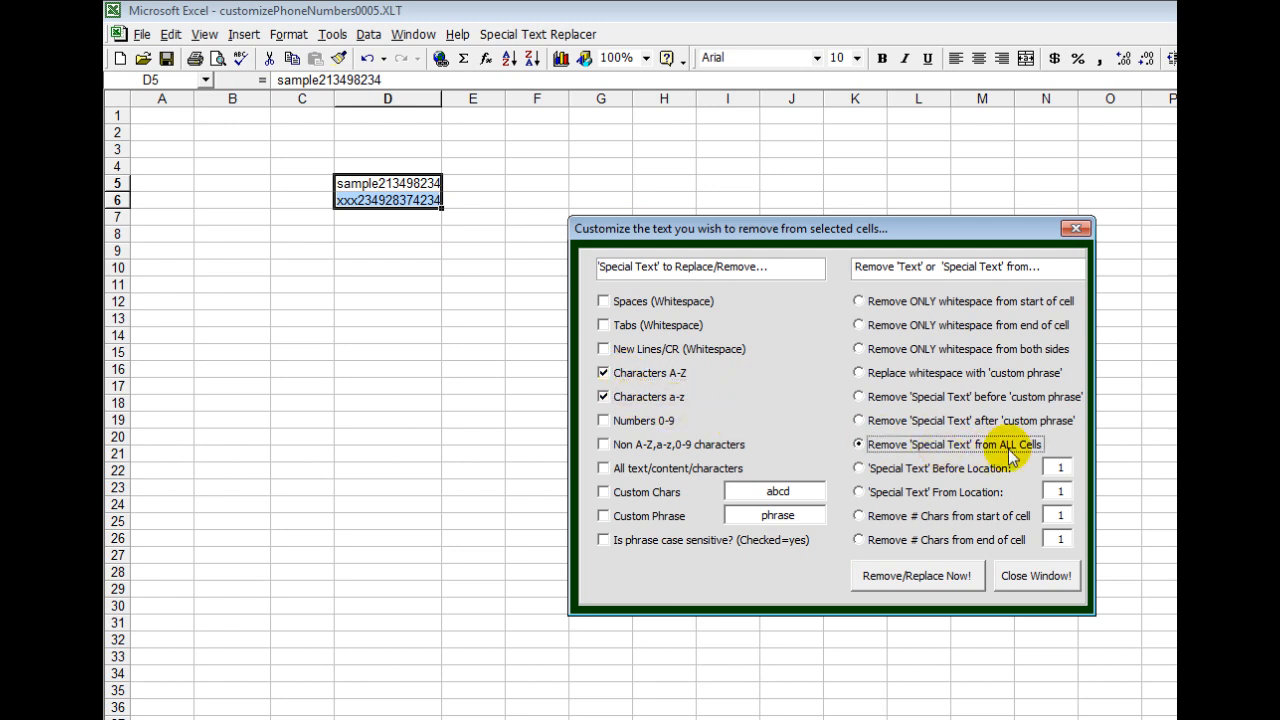
pyautogui.moveTo(916, 575)
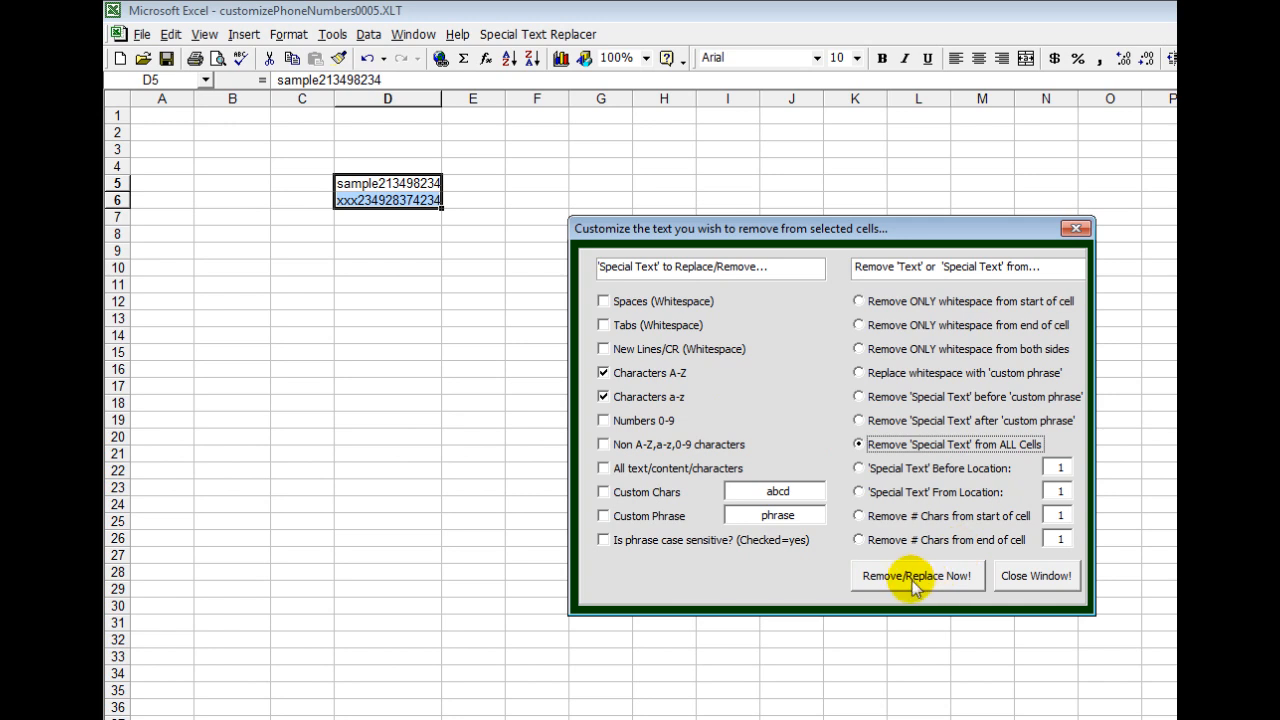
pyautogui.click(915, 575)
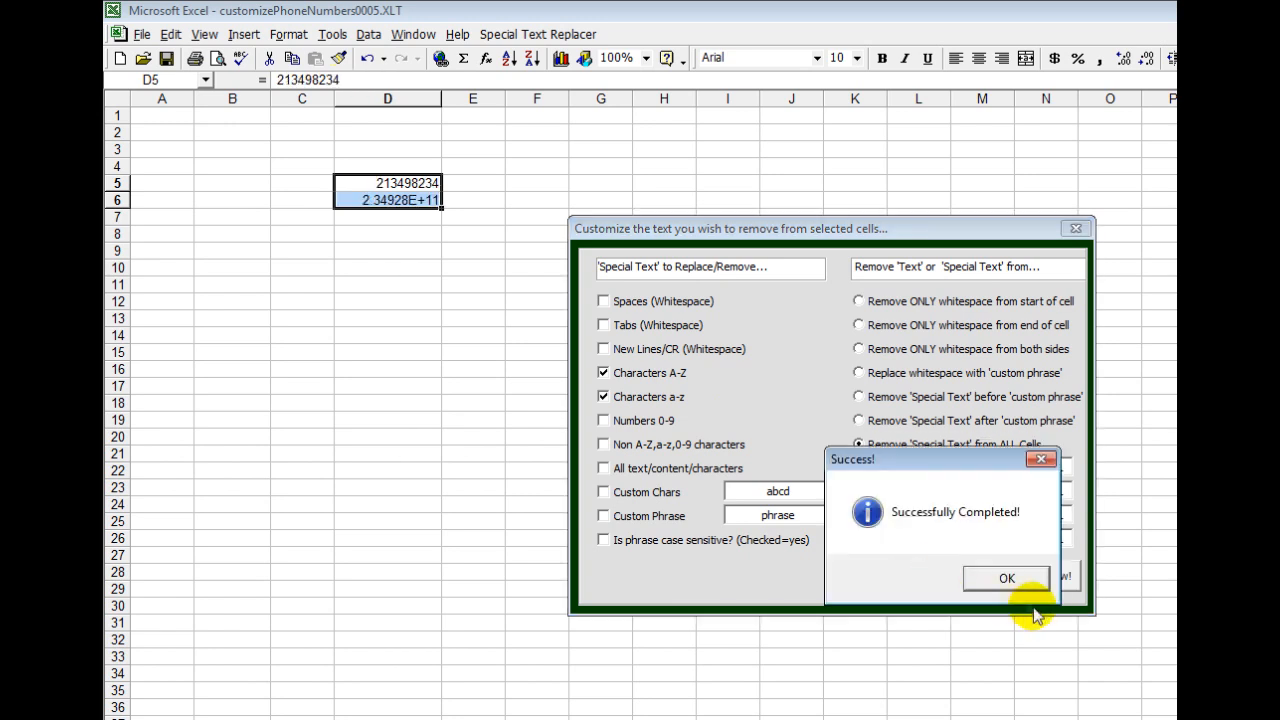
pyautogui.click(1006, 578)
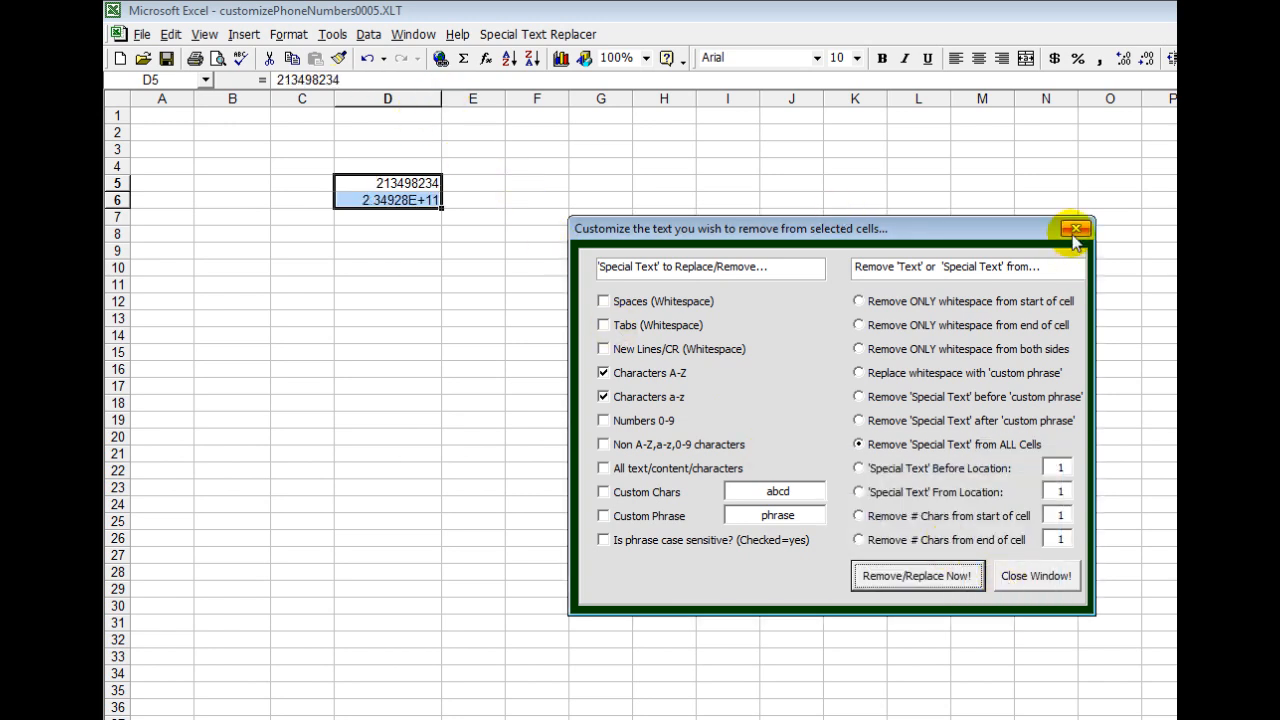
pyautogui.click(1074, 229)
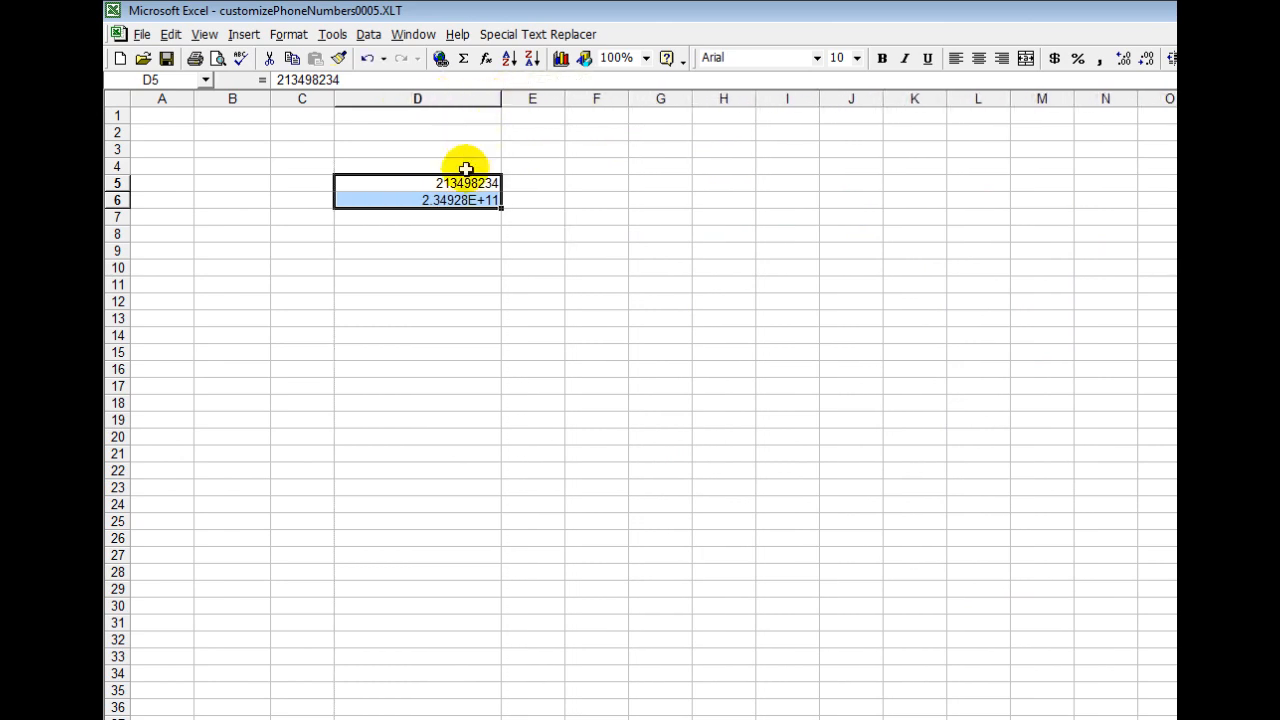
pyautogui.moveTo(512, 190)
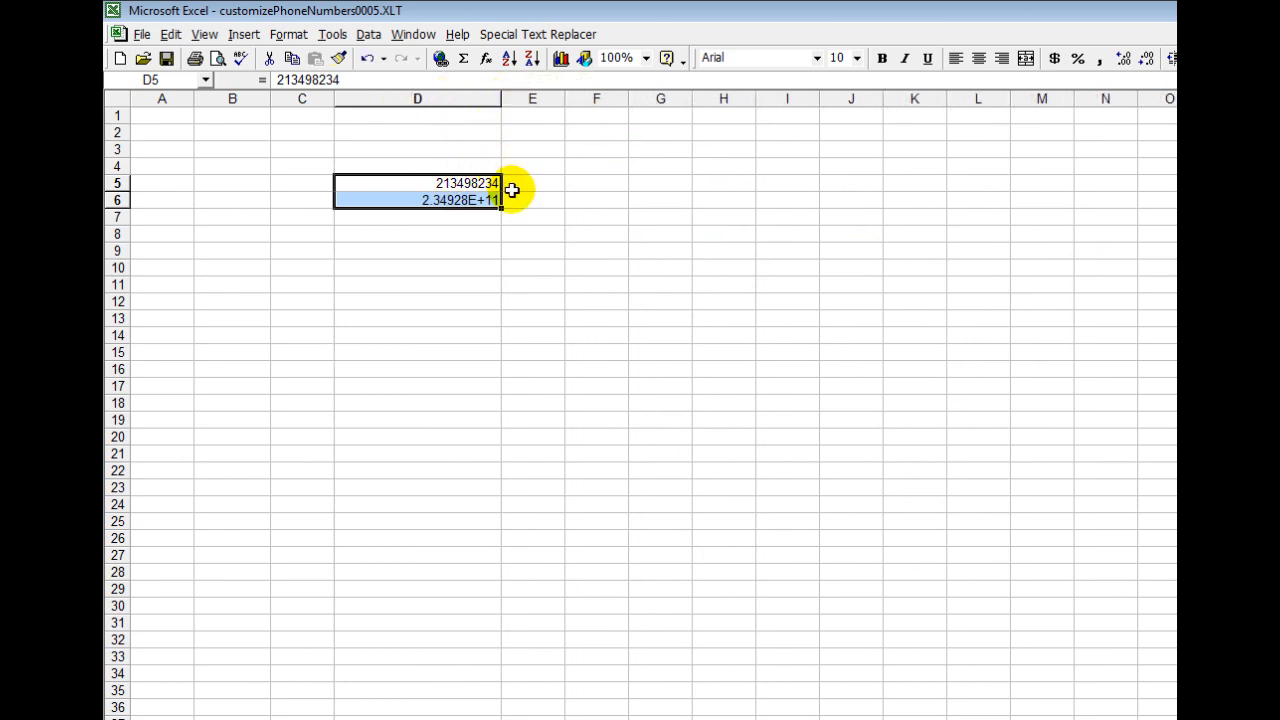
pyautogui.click(537, 34)
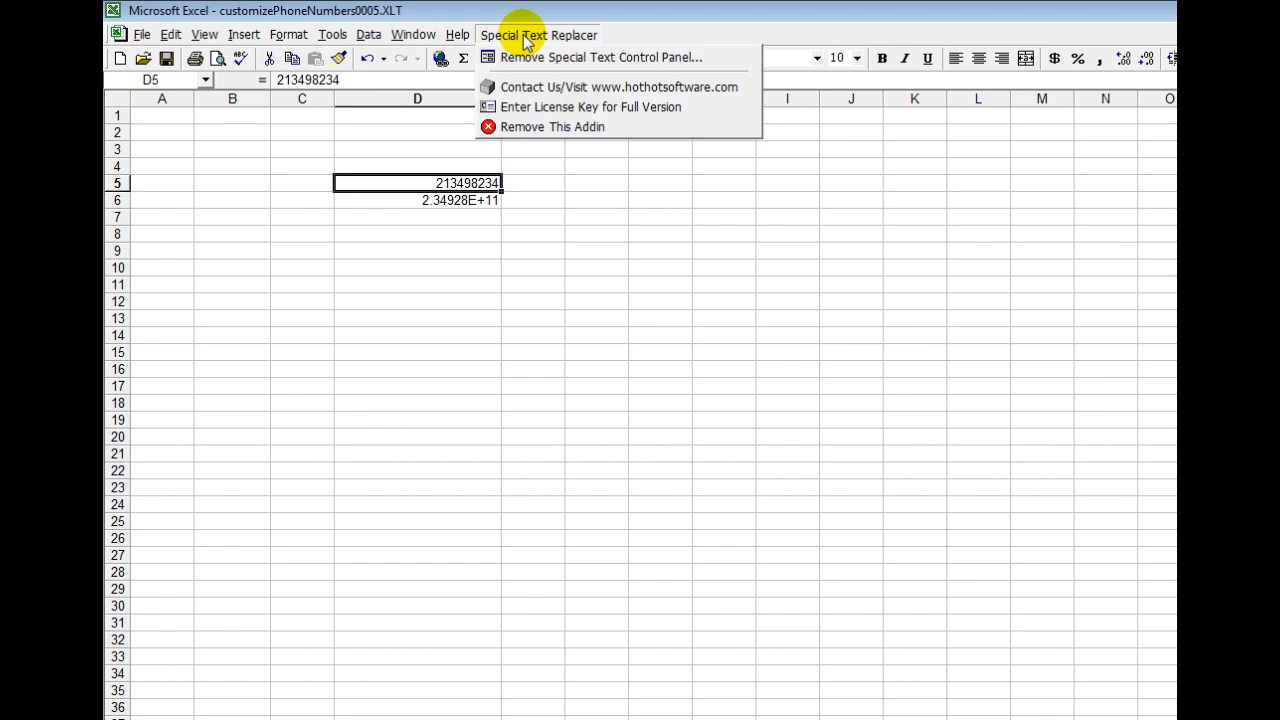
# Step: Reopen the Remove Special Text Control Panel to review its default options
pyautogui.click(600, 57)
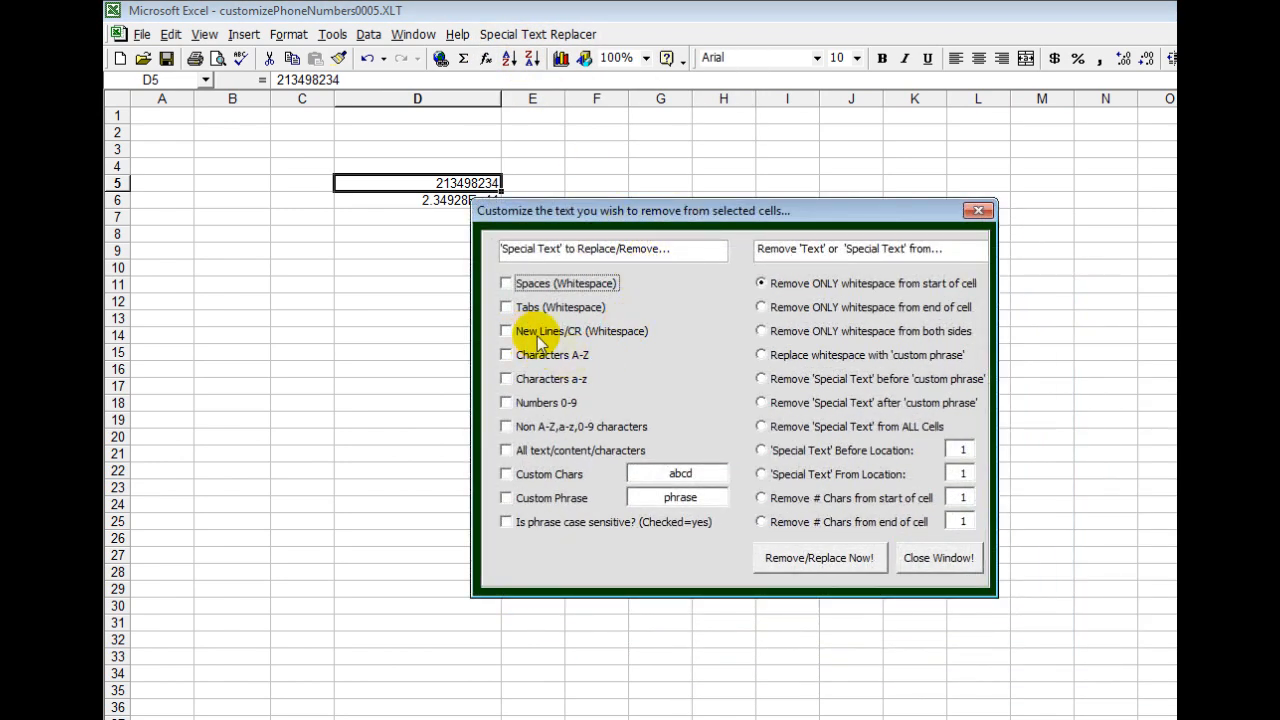
pyautogui.moveTo(600, 340)
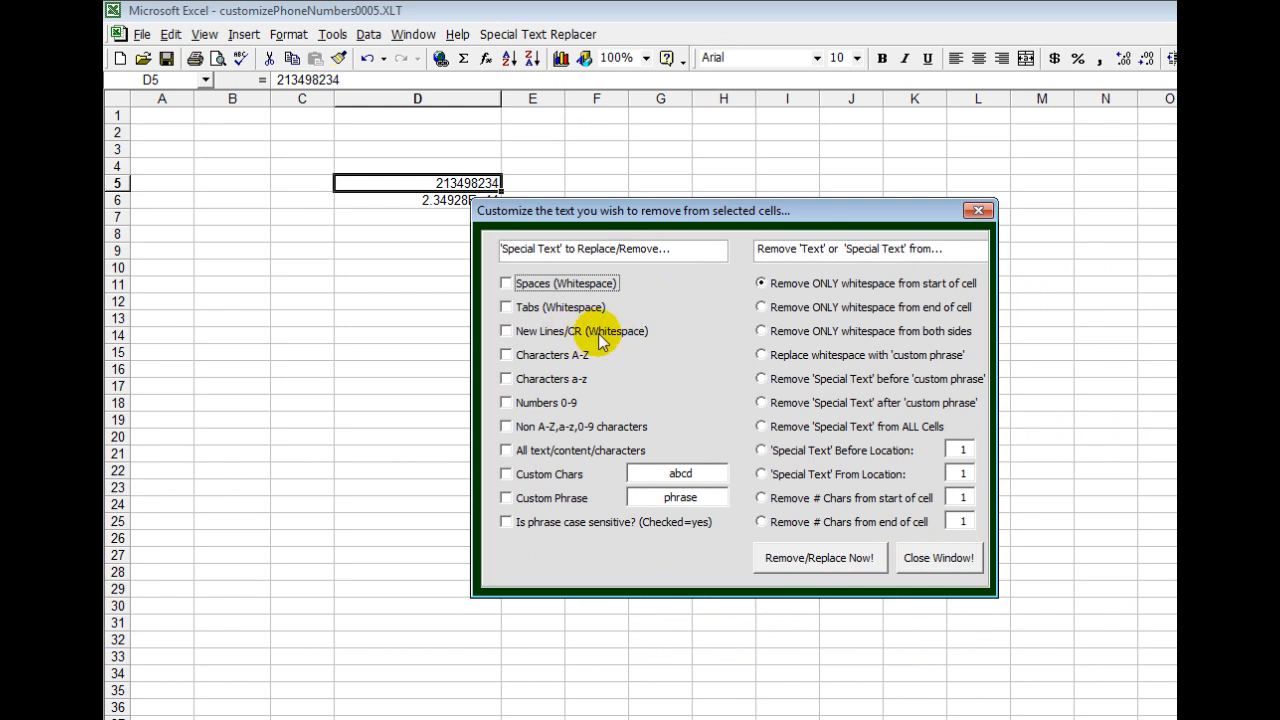
pyautogui.moveTo(570, 540)
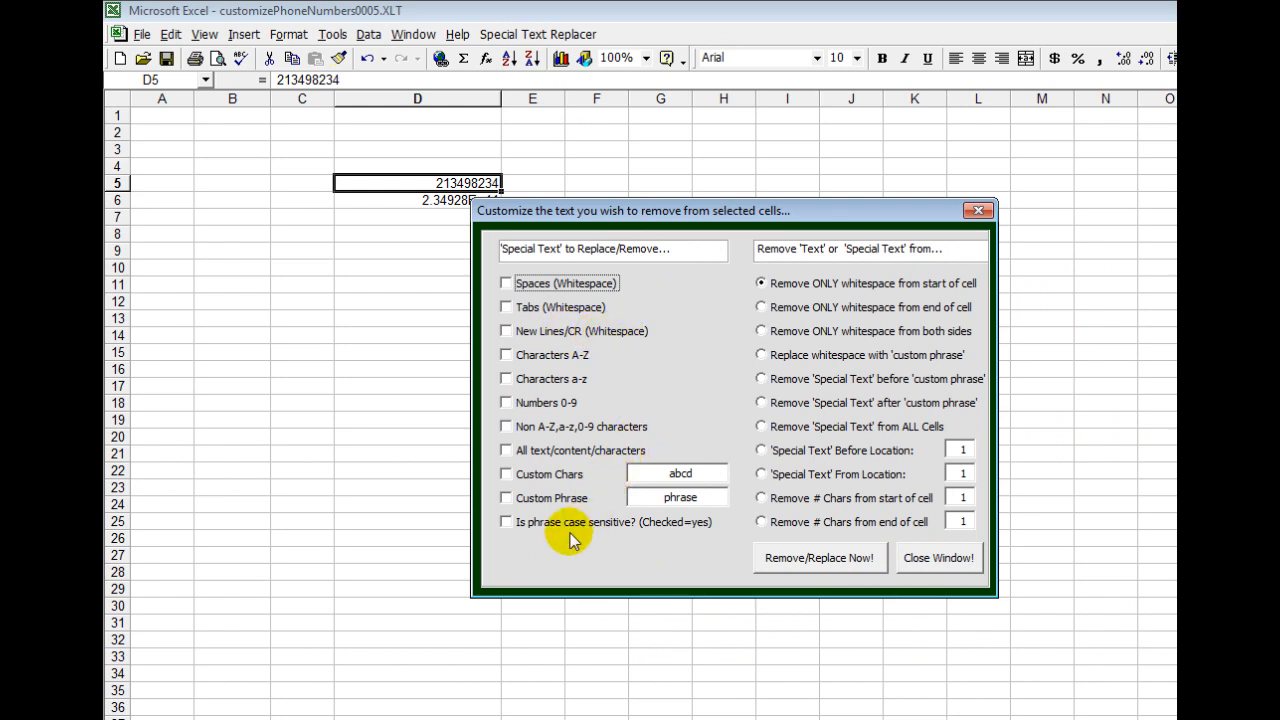
pyautogui.moveTo(583, 530)
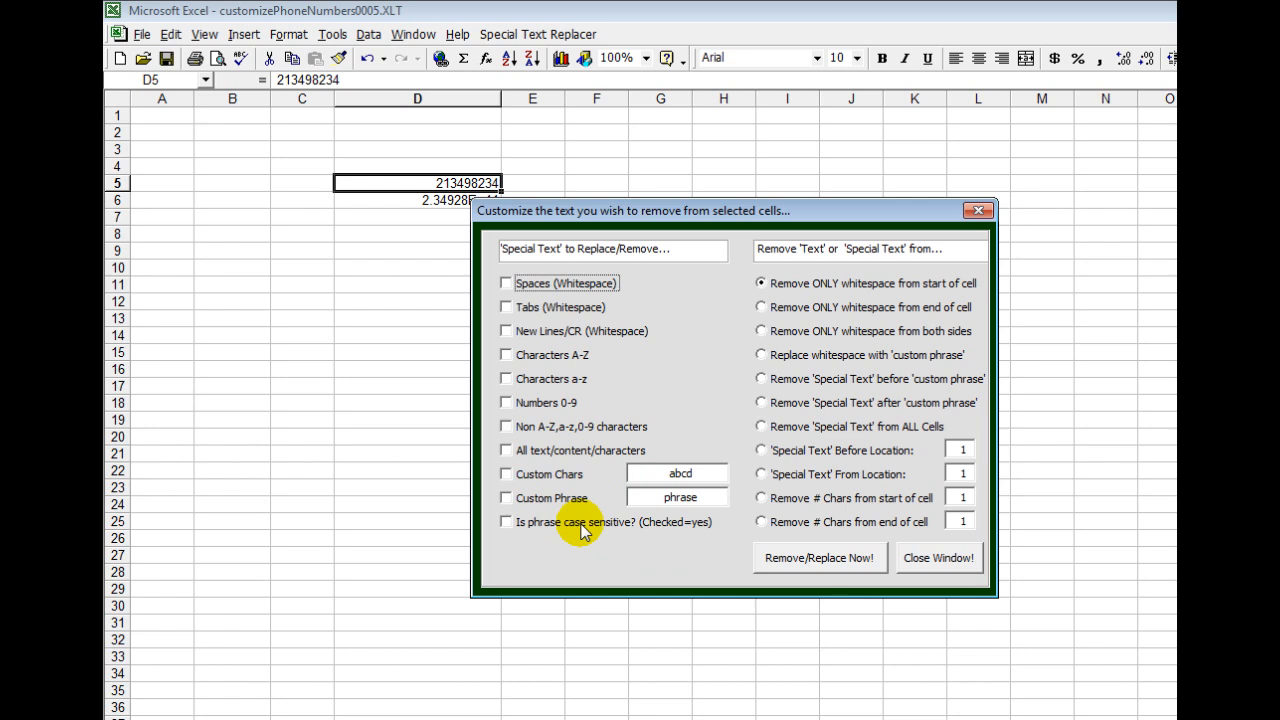
pyautogui.moveTo(617, 503)
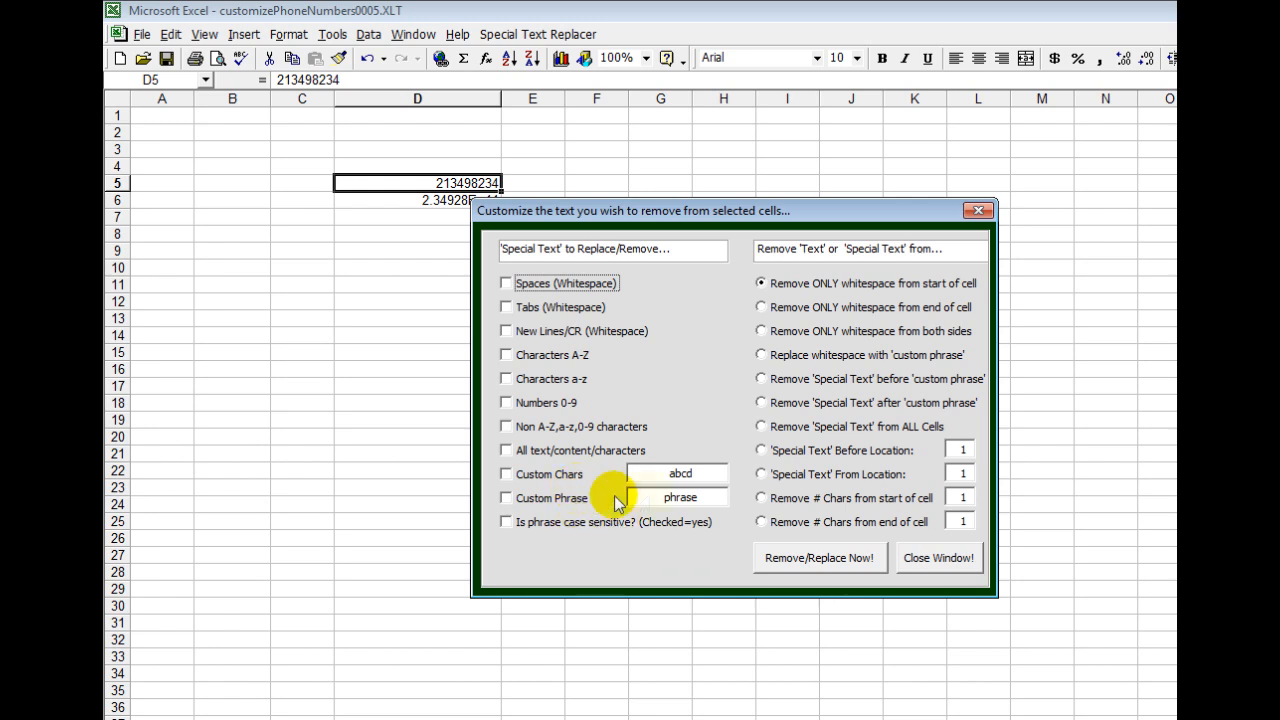
# Step: Highlight the placeholder custom phrase and choose removing special text before location 1
pyautogui.doubleClick(680, 497)
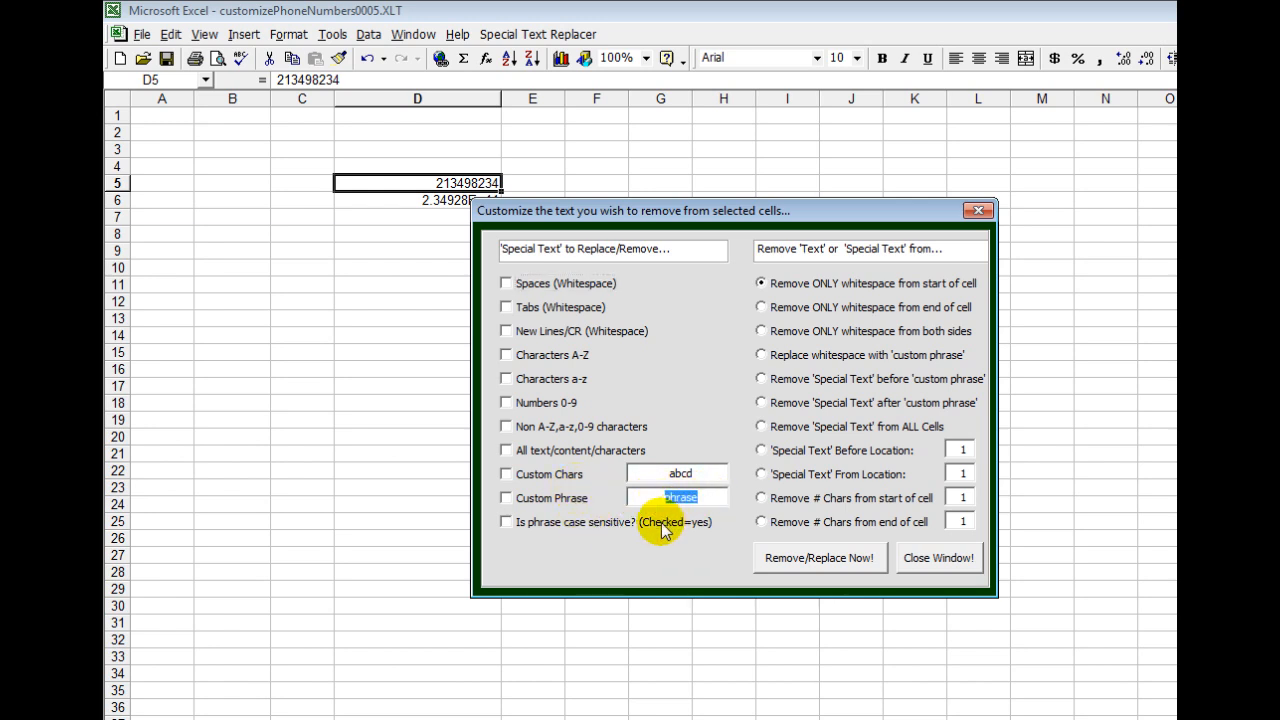
pyautogui.moveTo(888, 463)
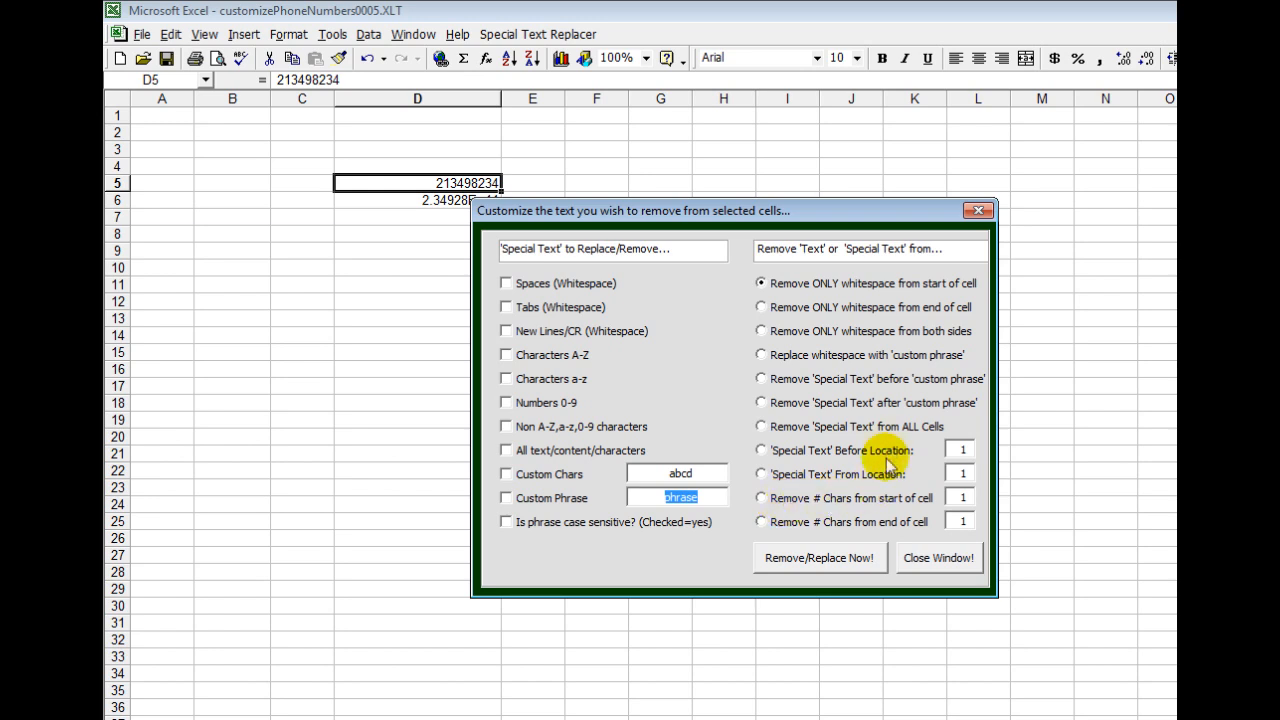
pyautogui.moveTo(840, 460)
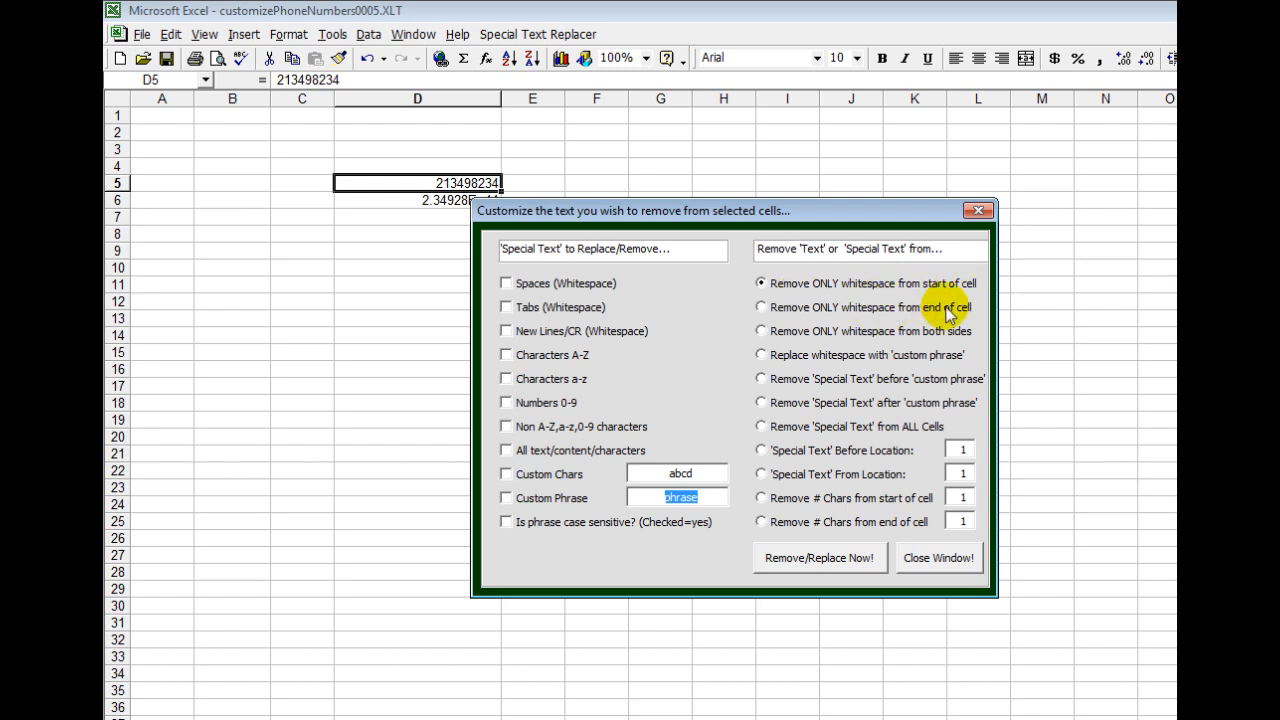
pyautogui.moveTo(810, 452)
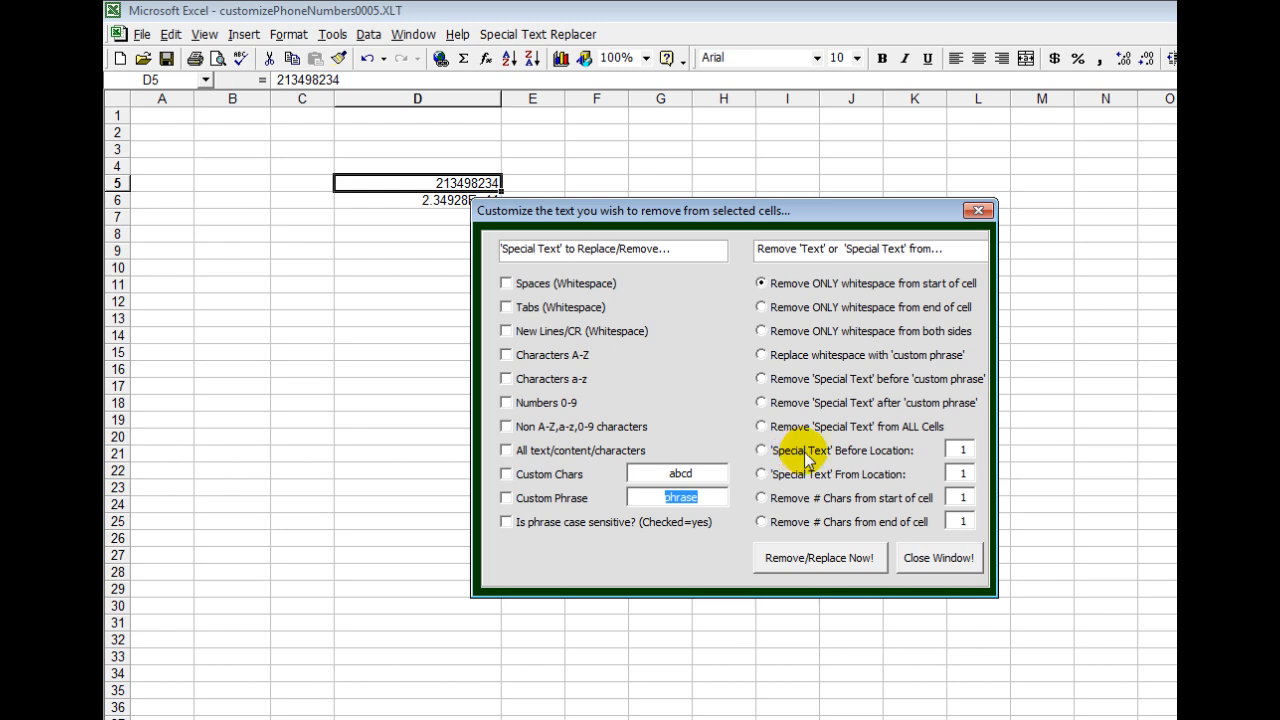
pyautogui.moveTo(893, 458)
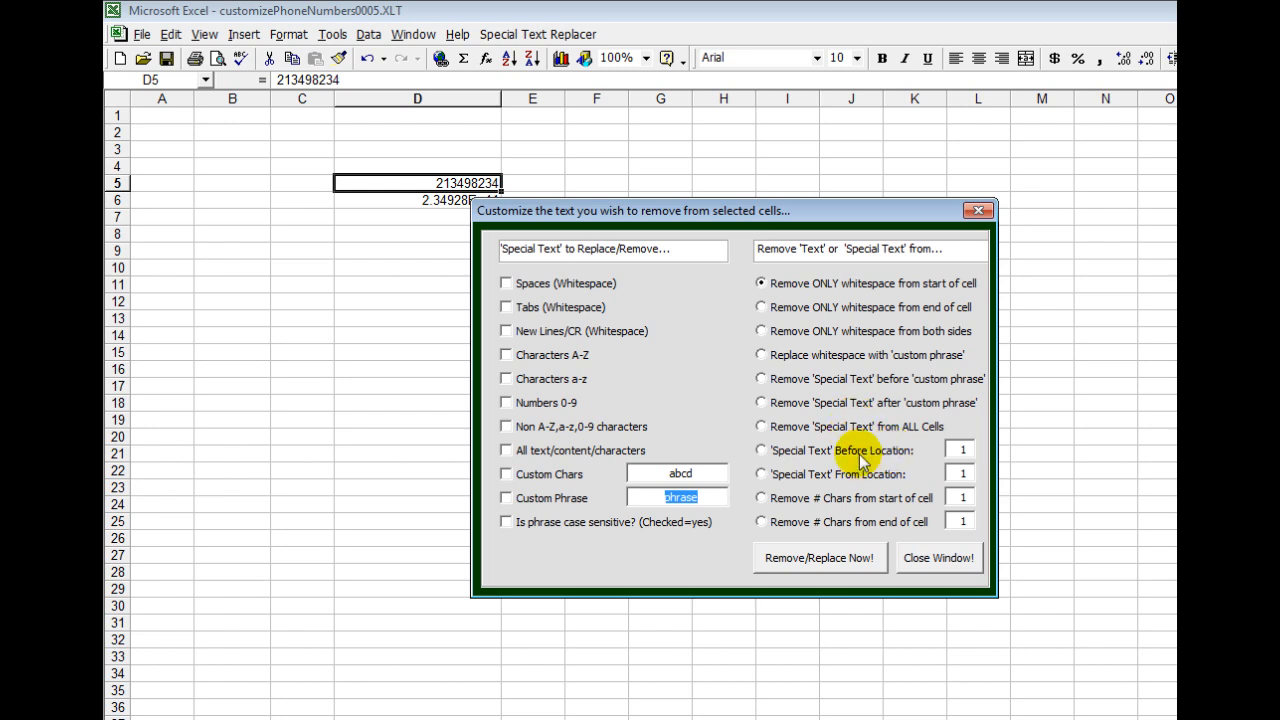
pyautogui.click(760, 450)
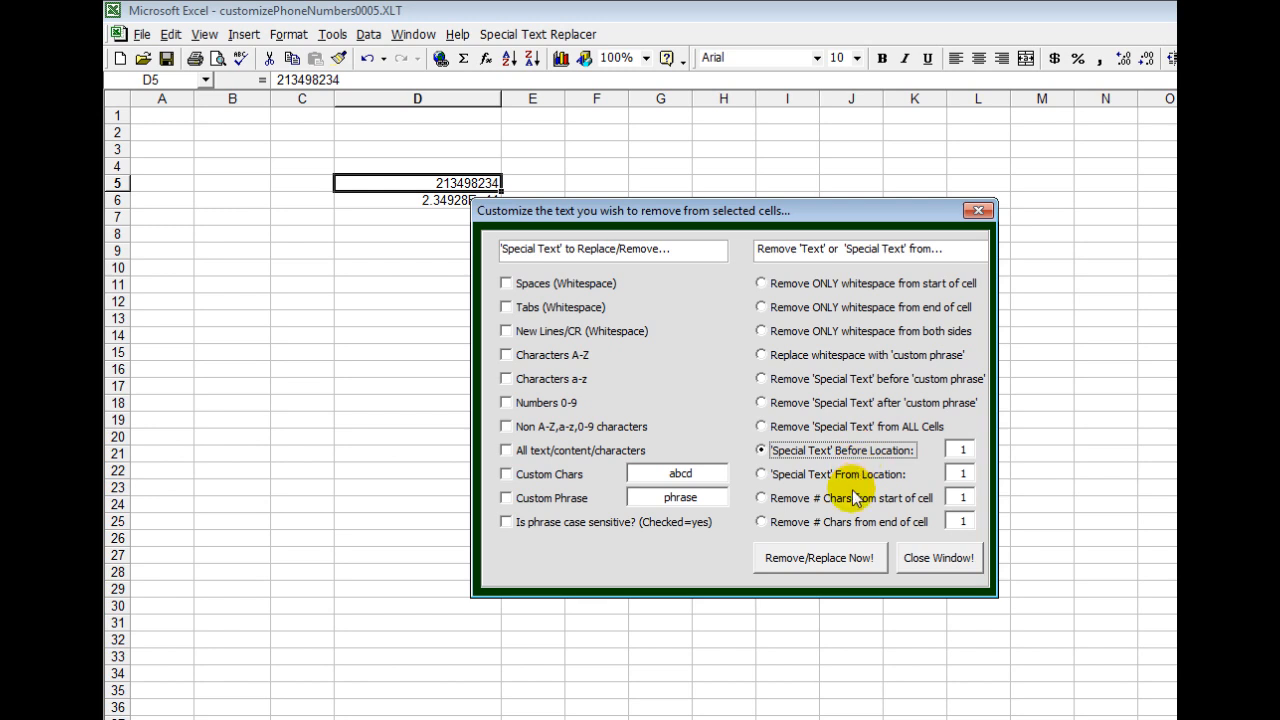